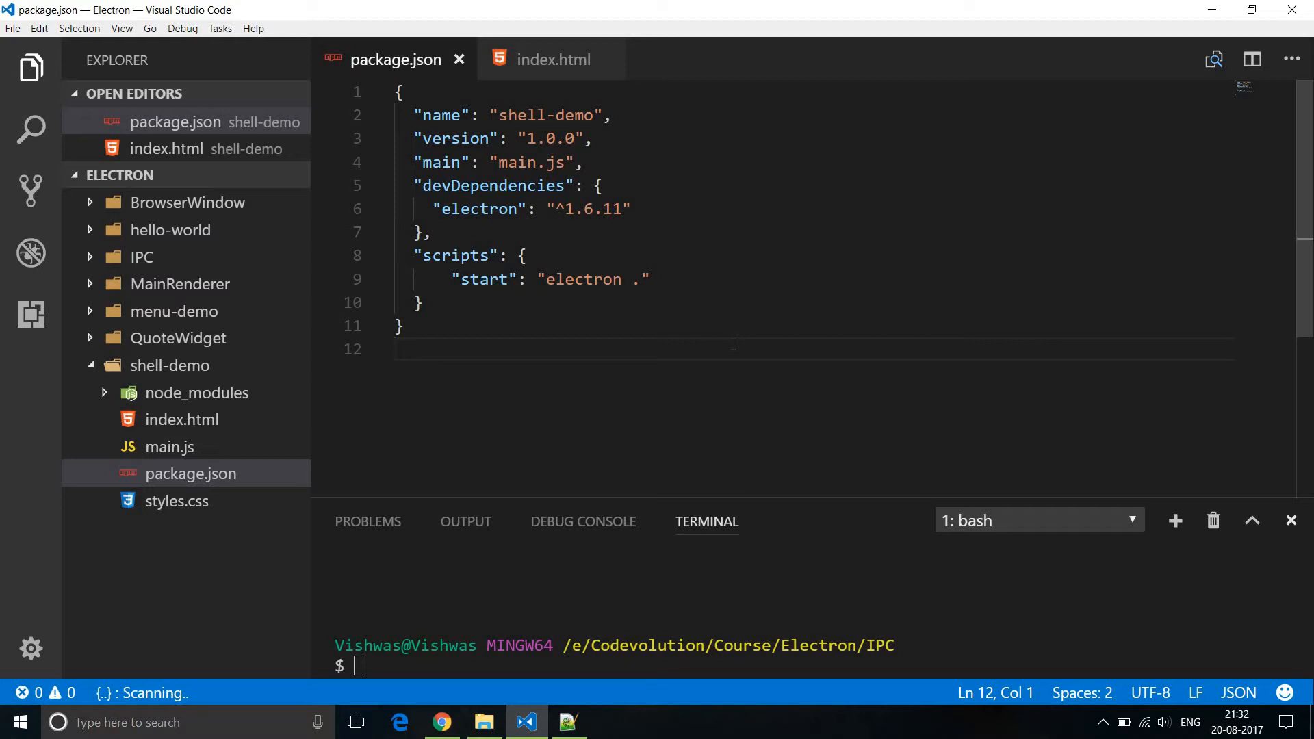
mouse_move(440, 115)
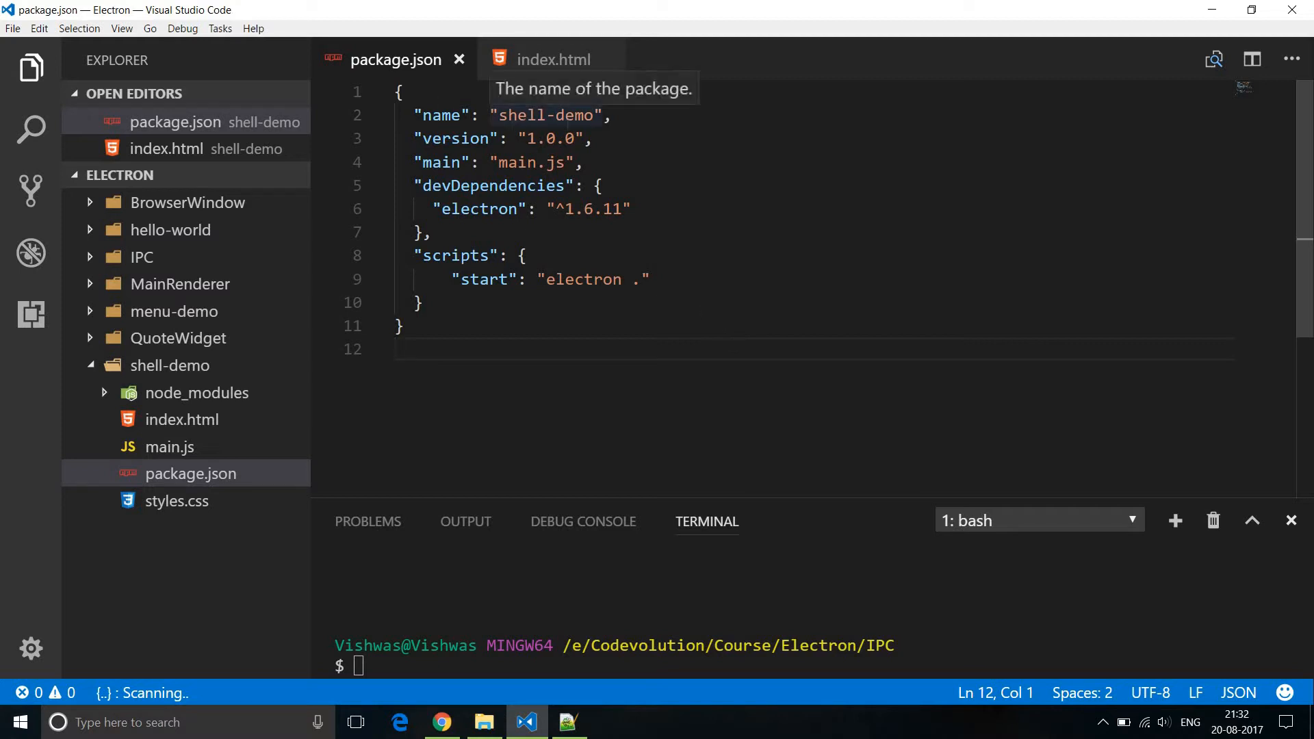
- Switch from package.json to the index.html tab showing the 'Shell module' page
click(552, 59)
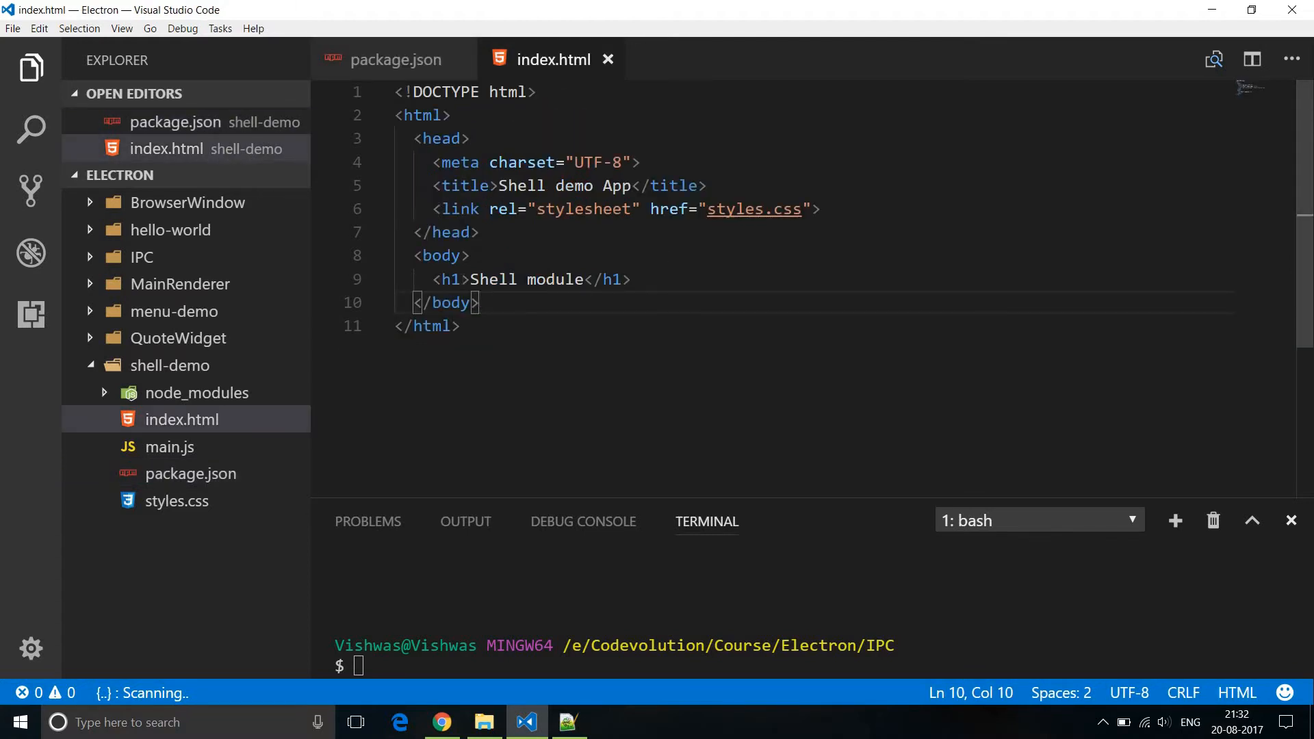
mouse_move(448, 279)
text(<button></button>)
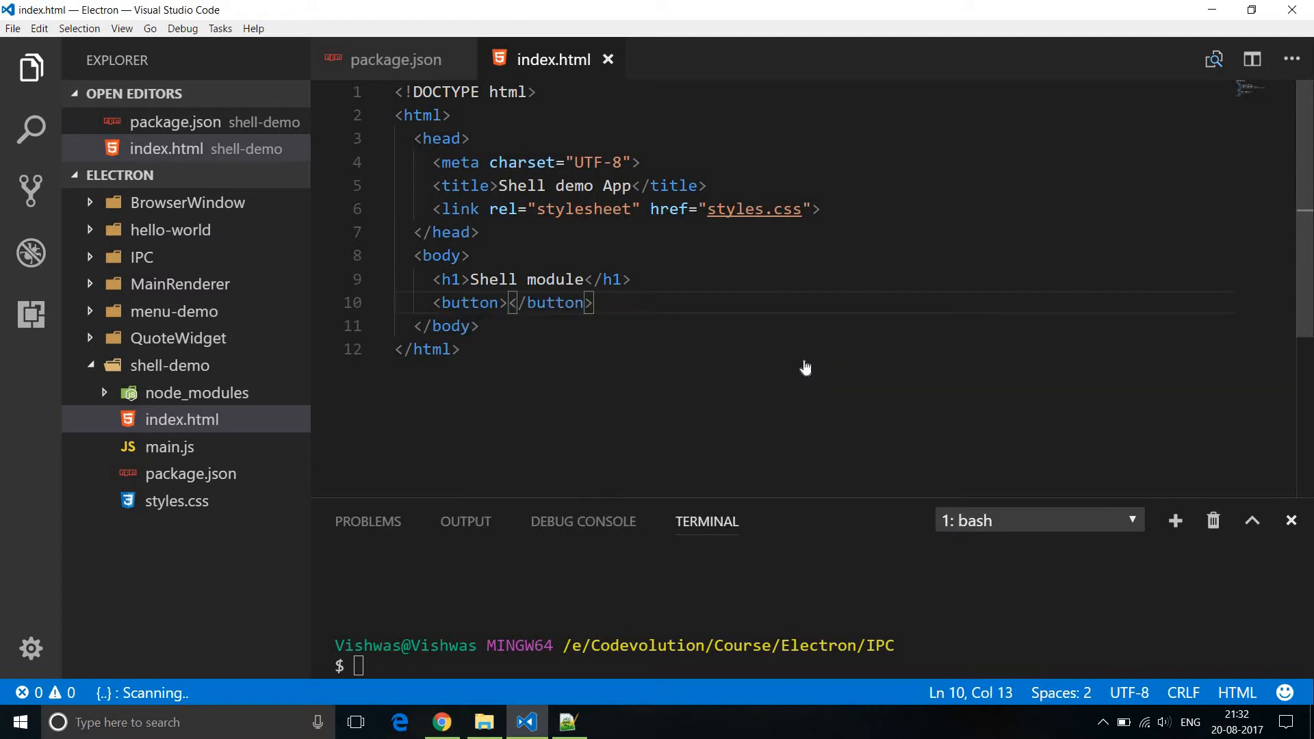
- Add <button id="openBtn">Open</button> and a script with require('./index.js') to the body
text(Open)
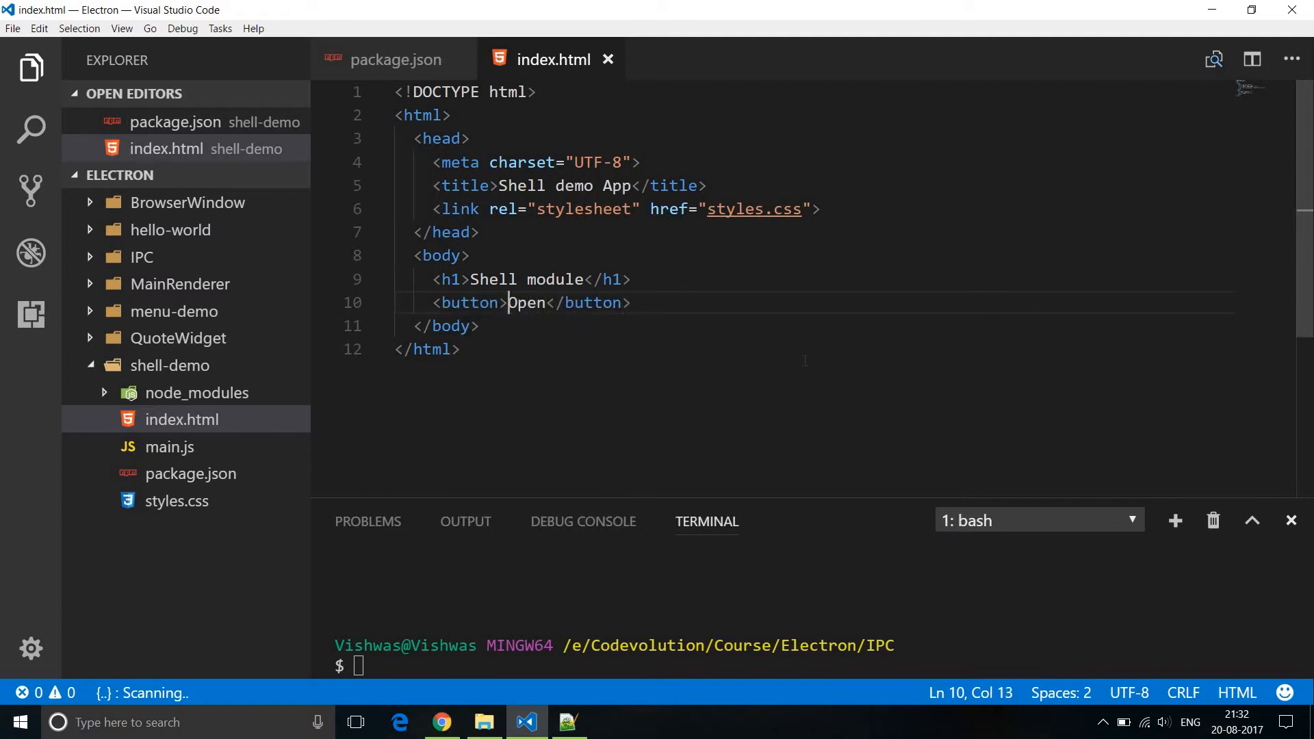
text(id="")
text(<script></script>)
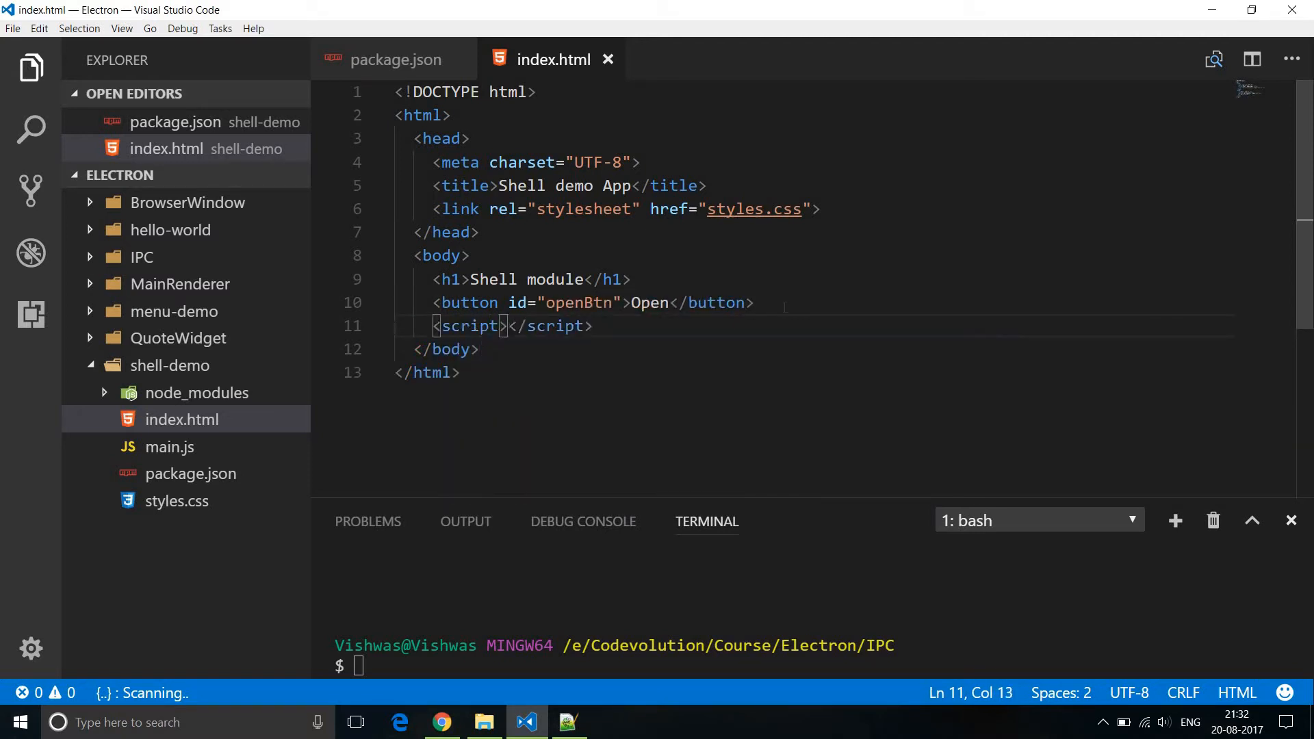
key(Enter)
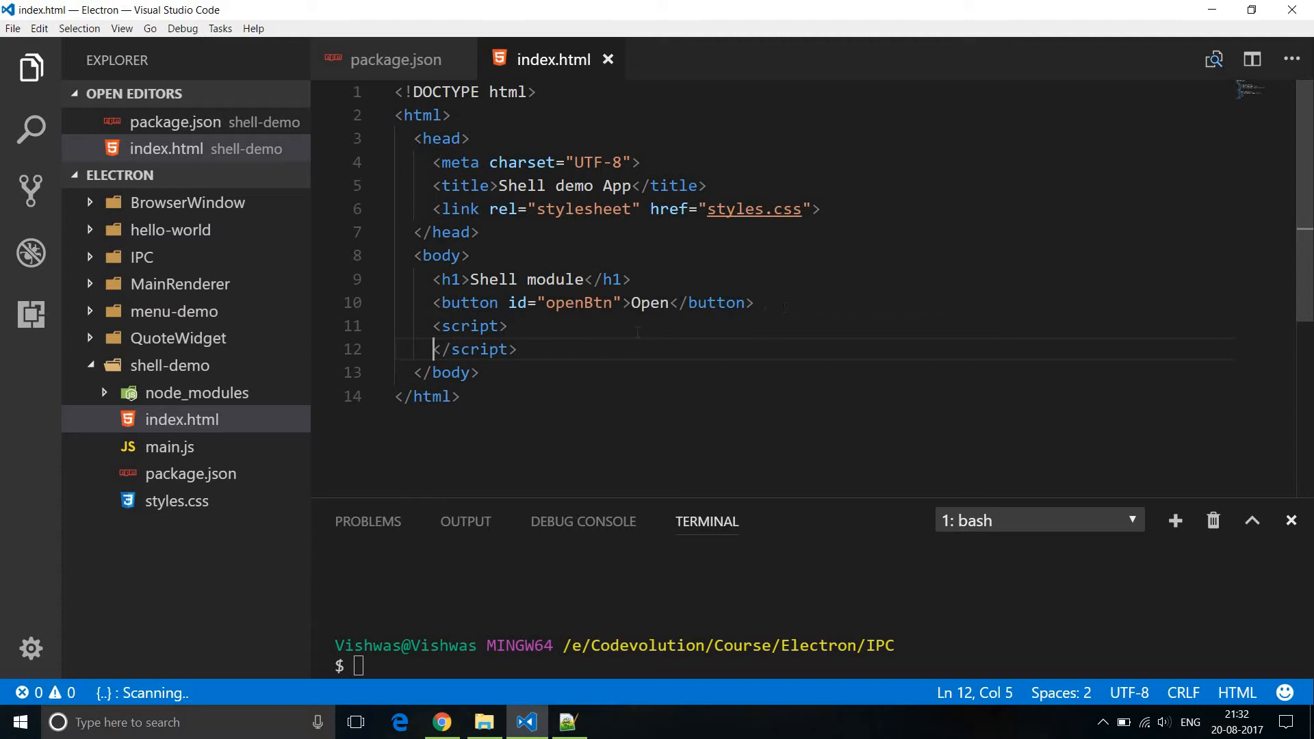
text(requir)
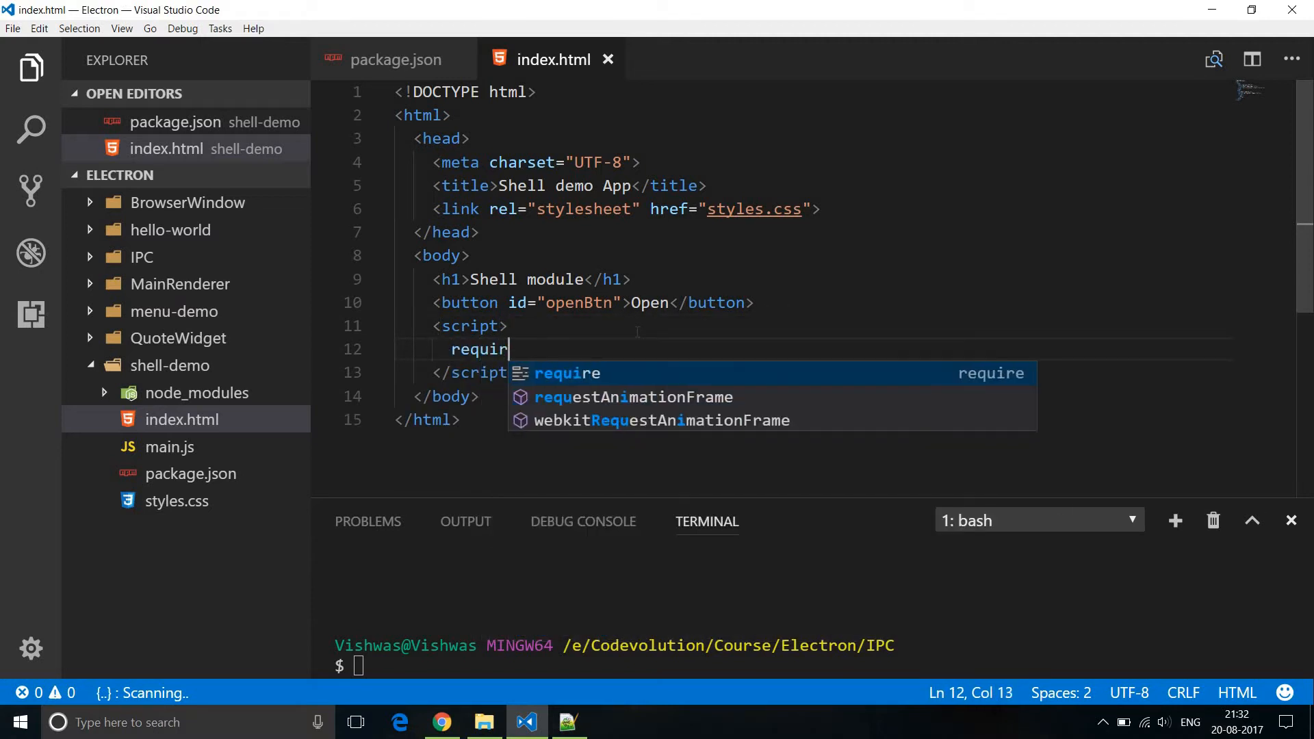
text(('./index.js'))
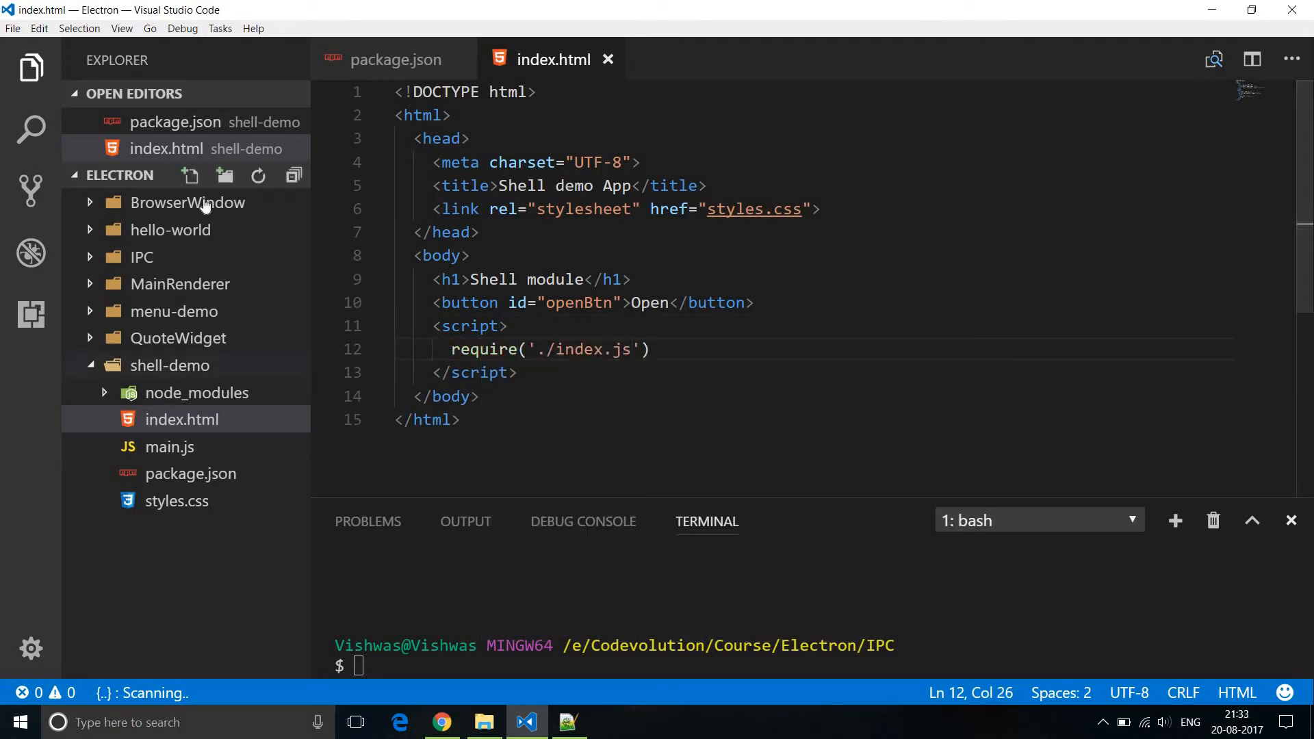
- Create index.js and declare openBtn using document.getElementById
click(190, 176)
text(index.js)
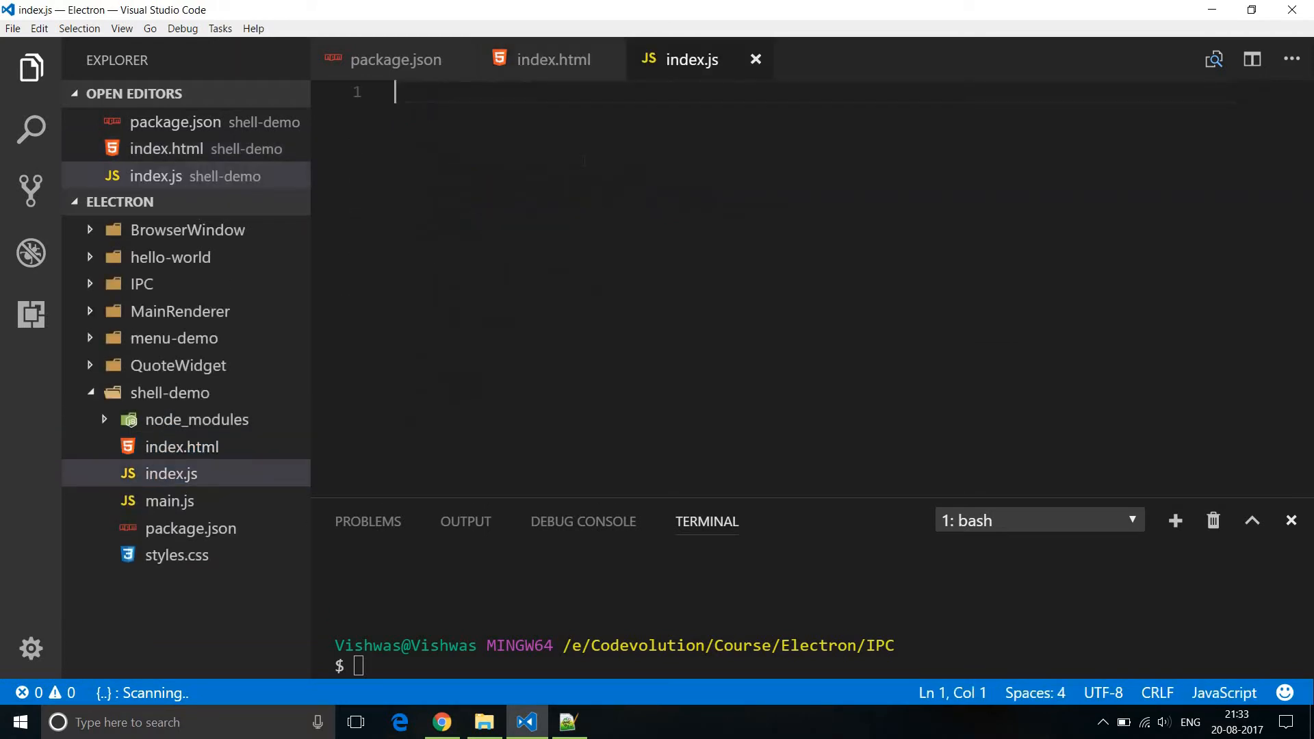
mouse_move(583, 161)
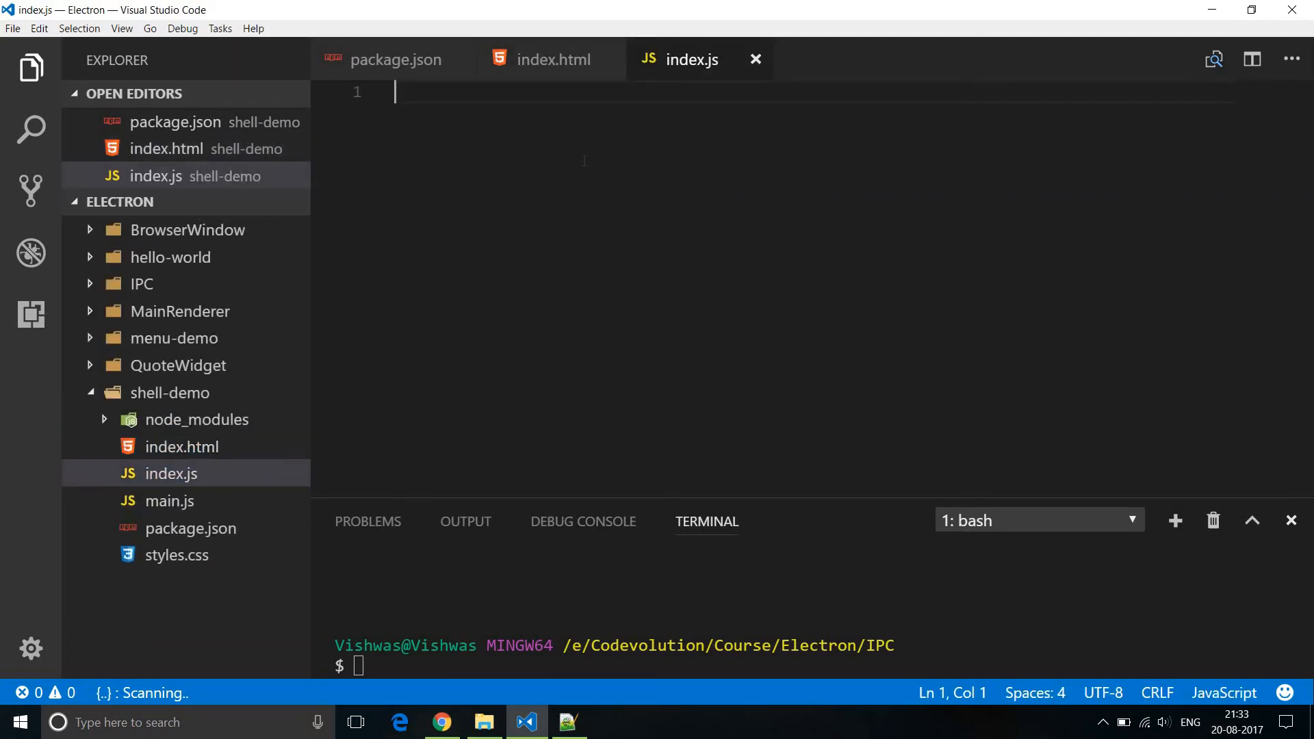
text(const)
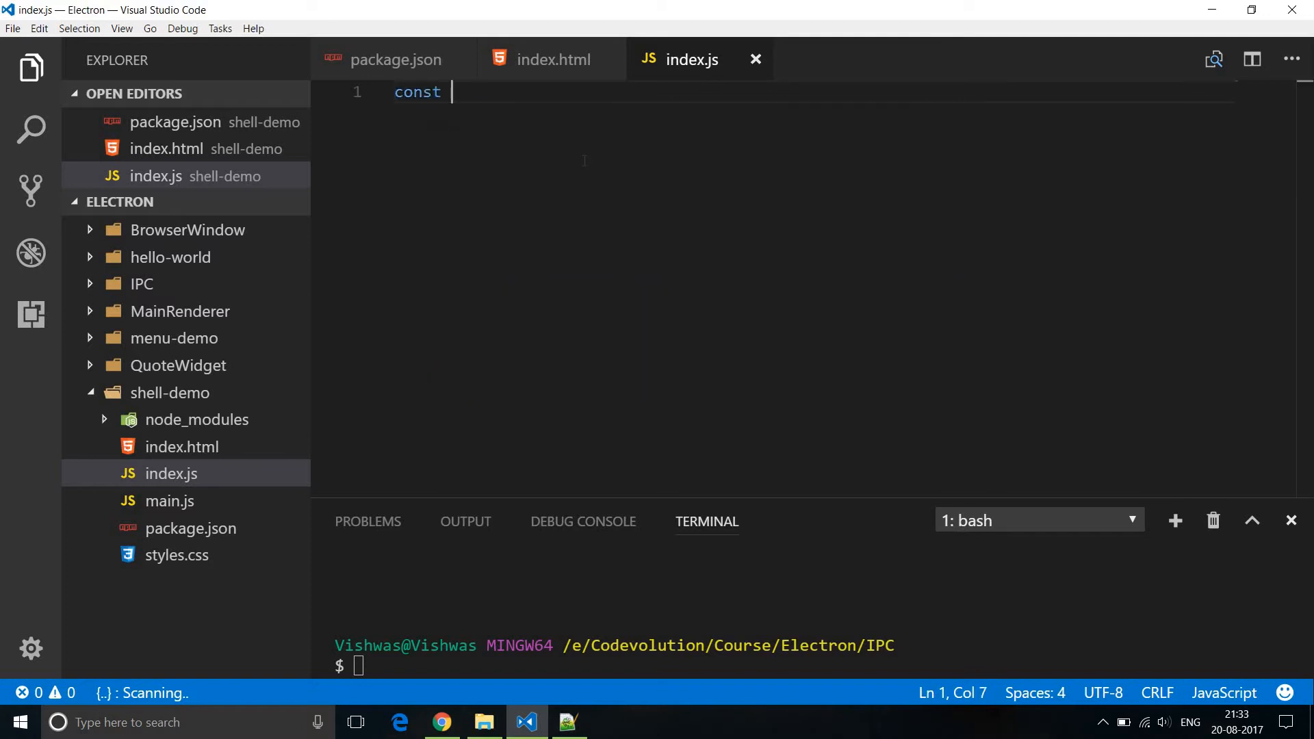
text(openBtn)
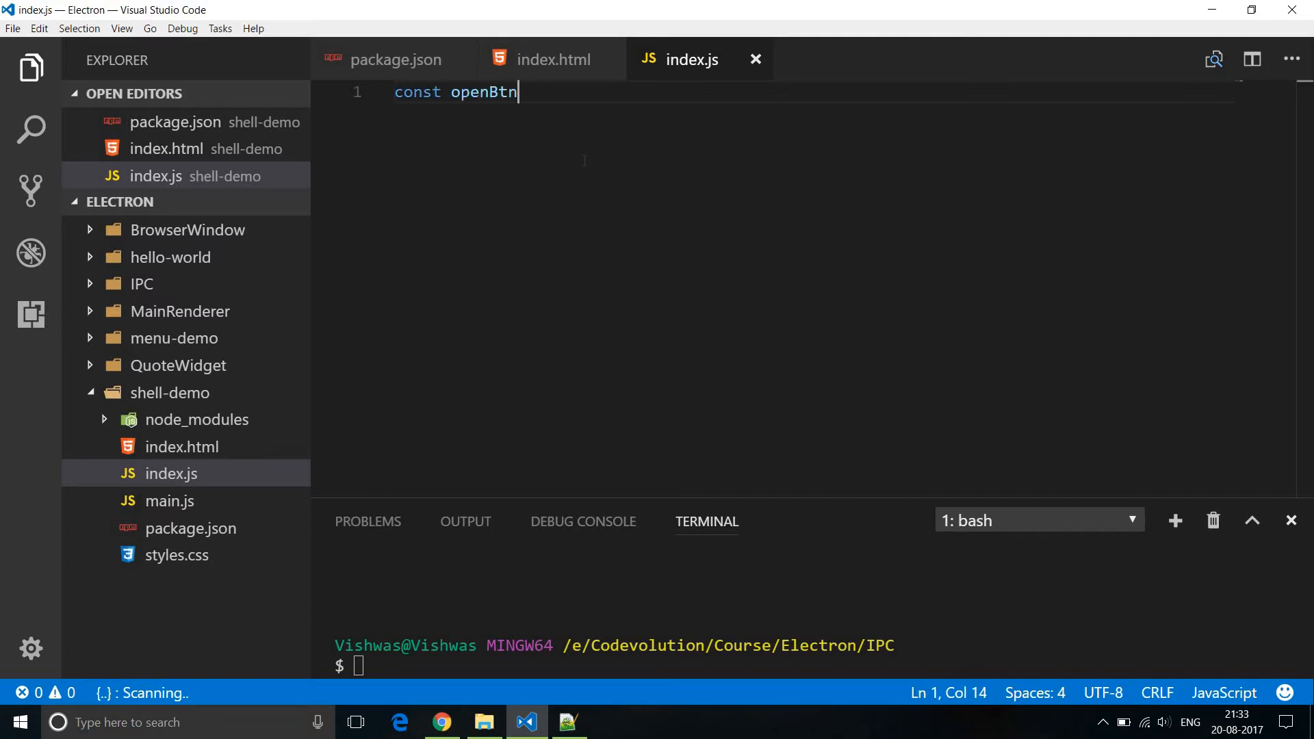
text(= d)
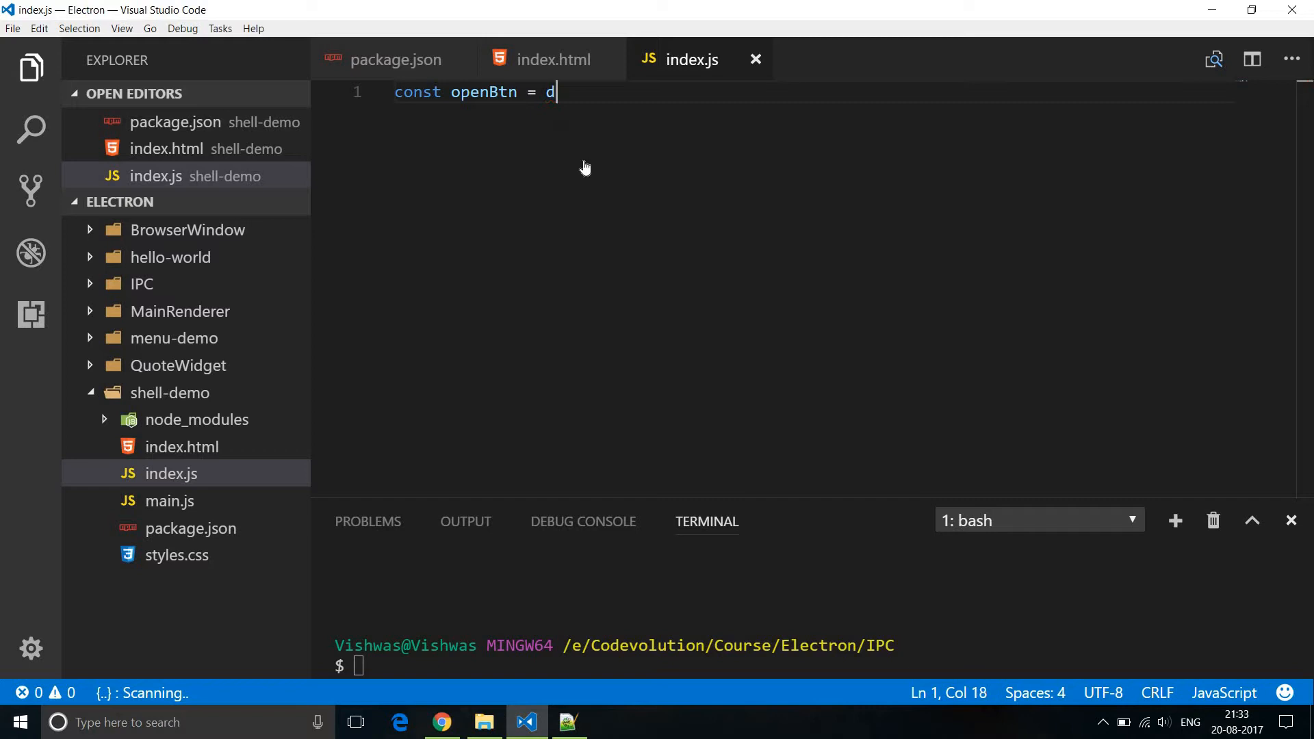
text(ocument.gt)
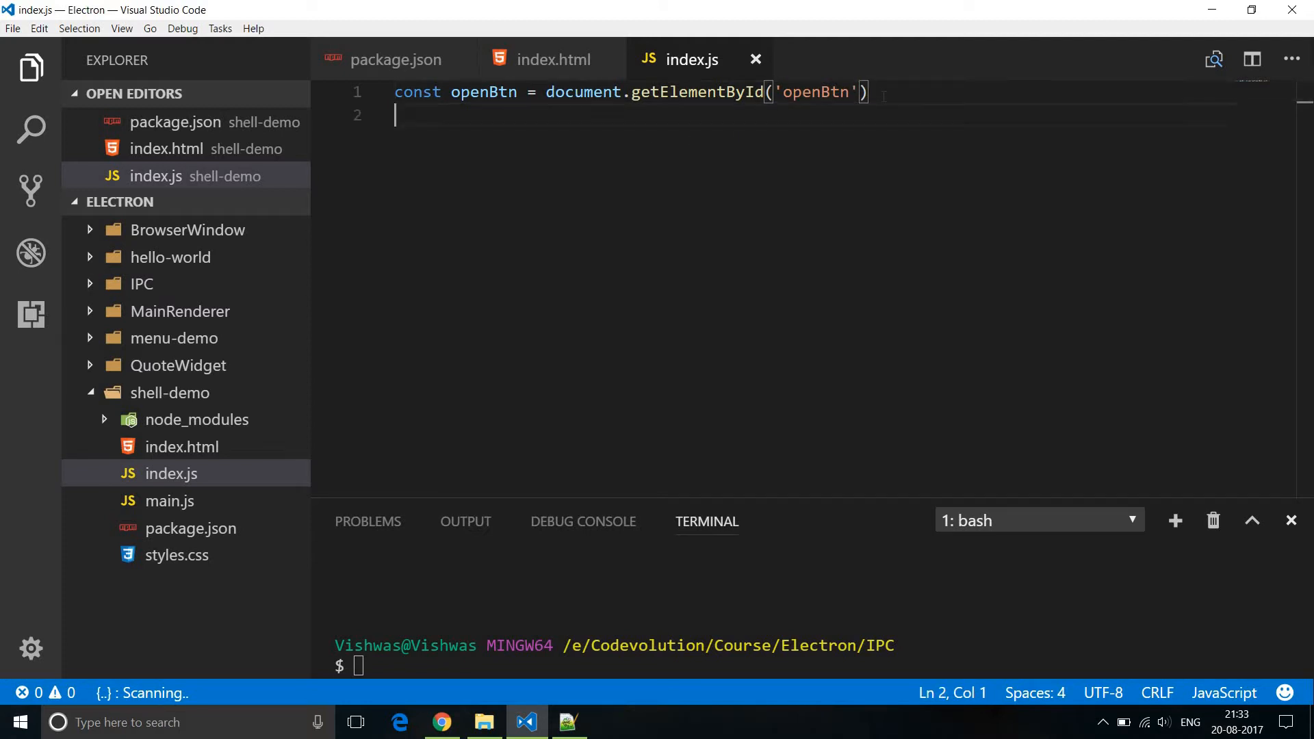
- Declare const shell = require('electron').shell on the next line
text(const h)
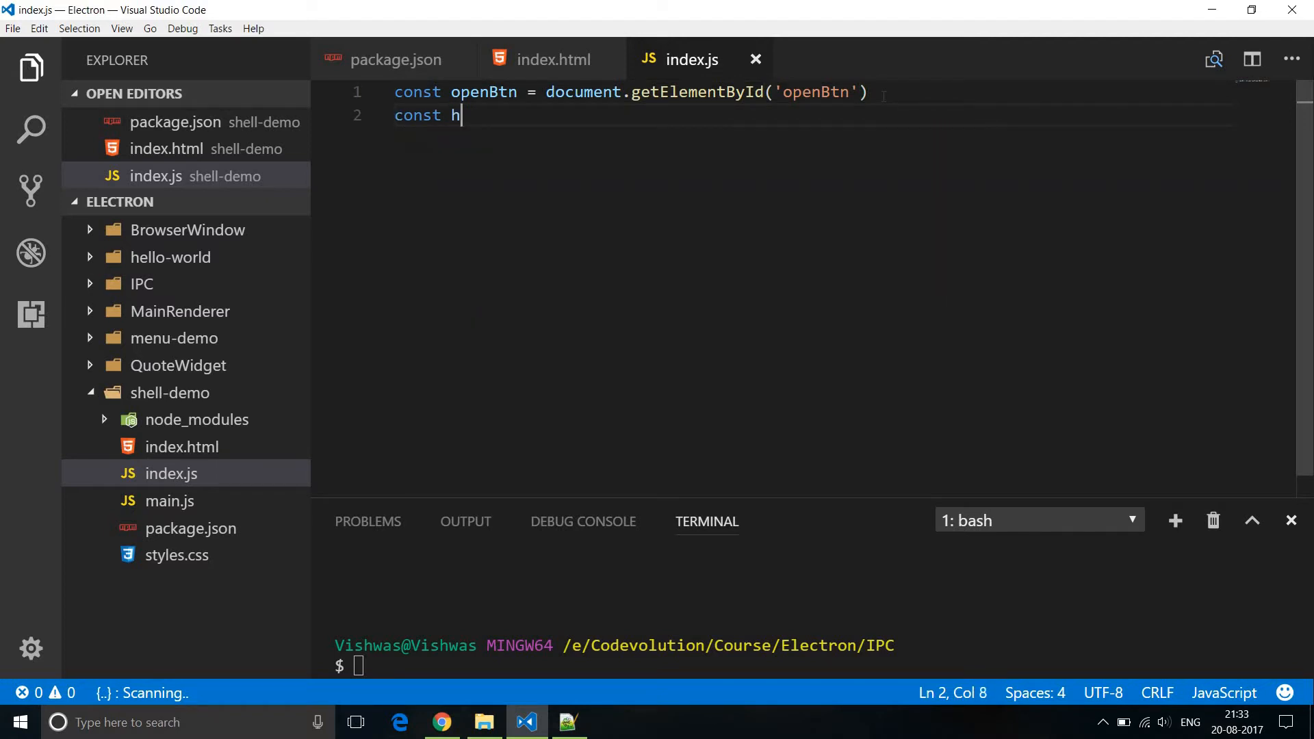
text(shell = require(')
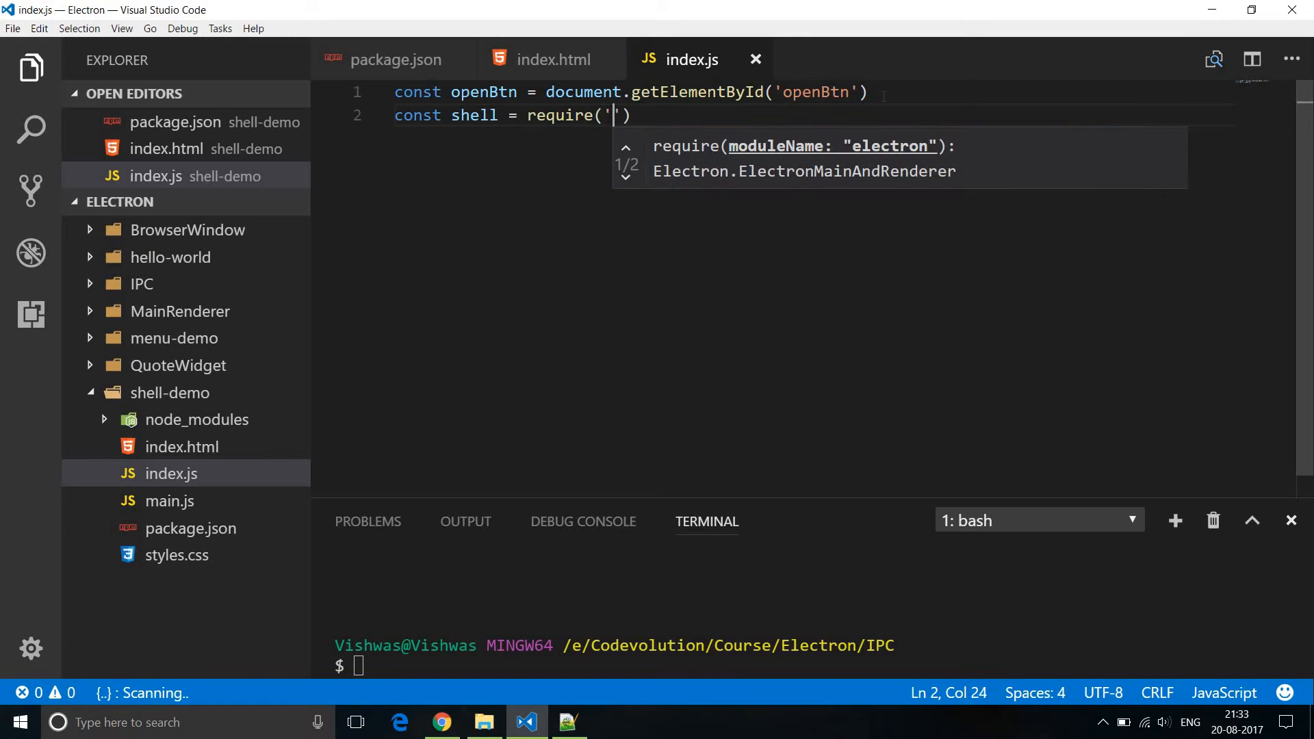
text(electron').shell)
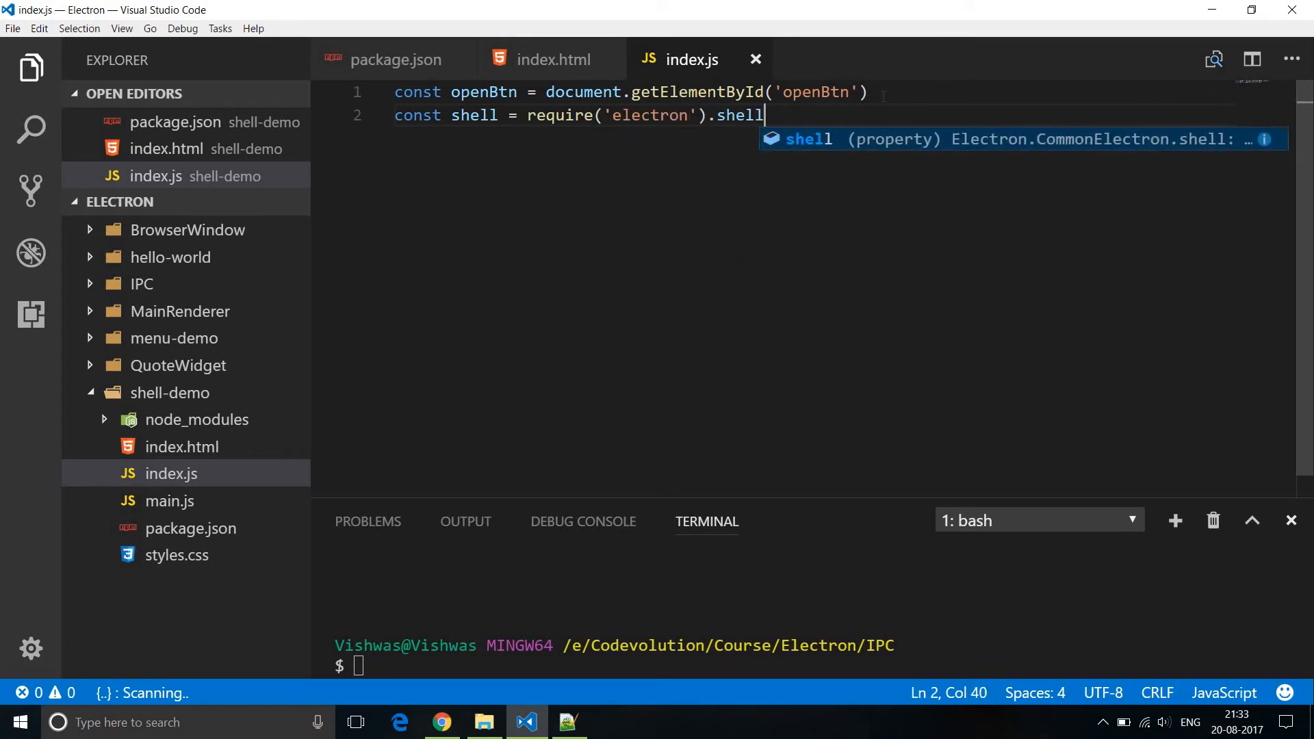
key(Enter)
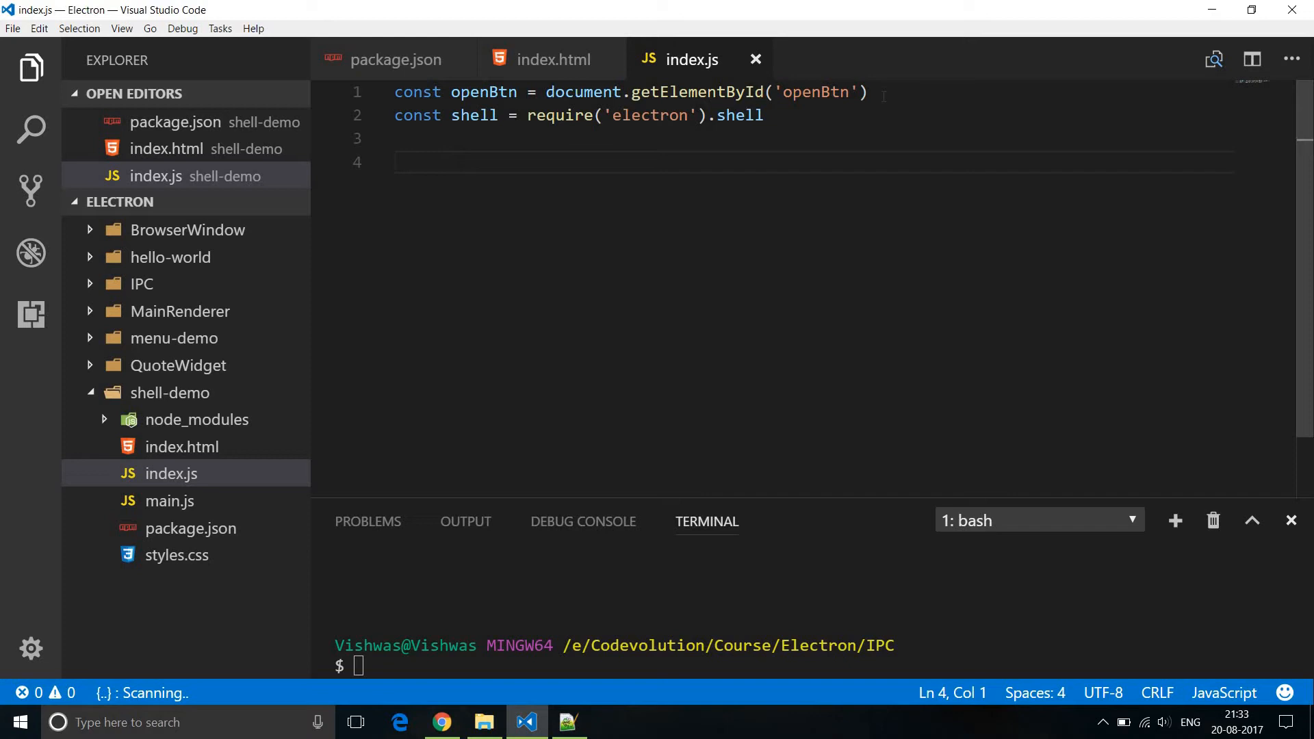
- Add a 'click' event listener function on openBtn
text(openBtn.addEventListener)
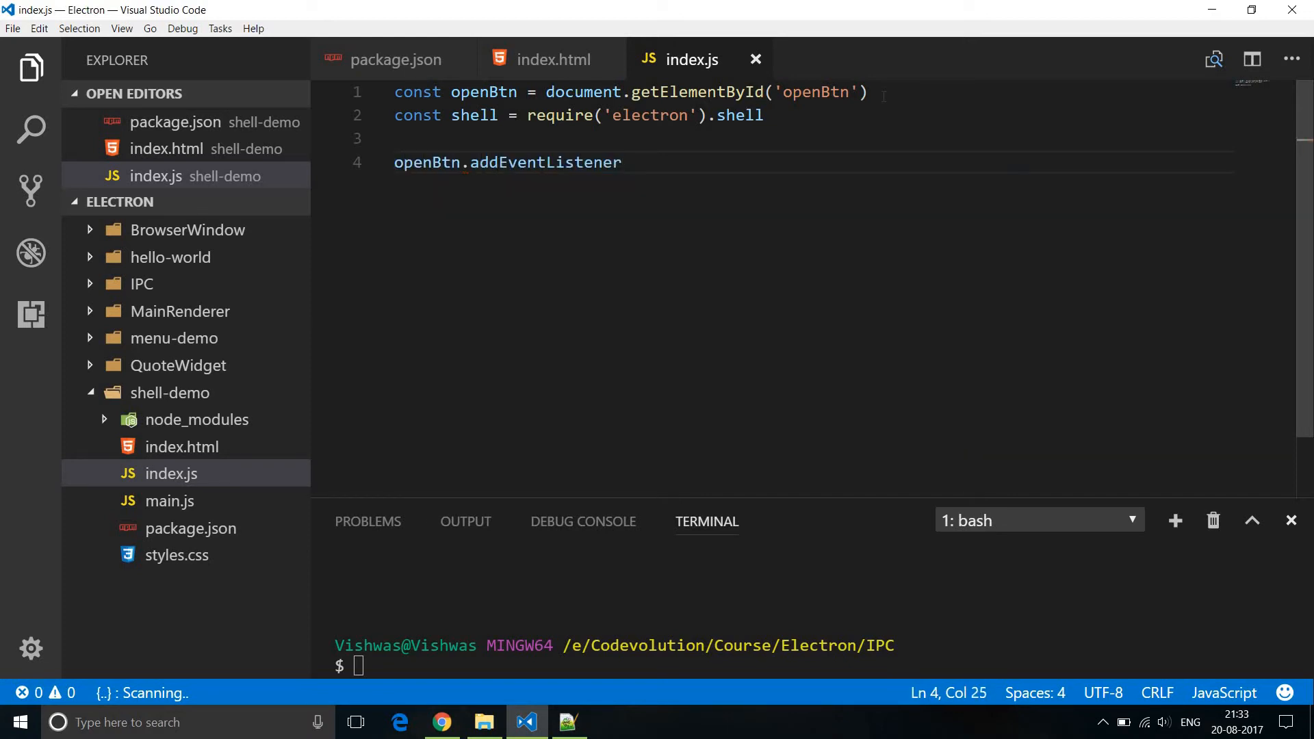
text(('c')
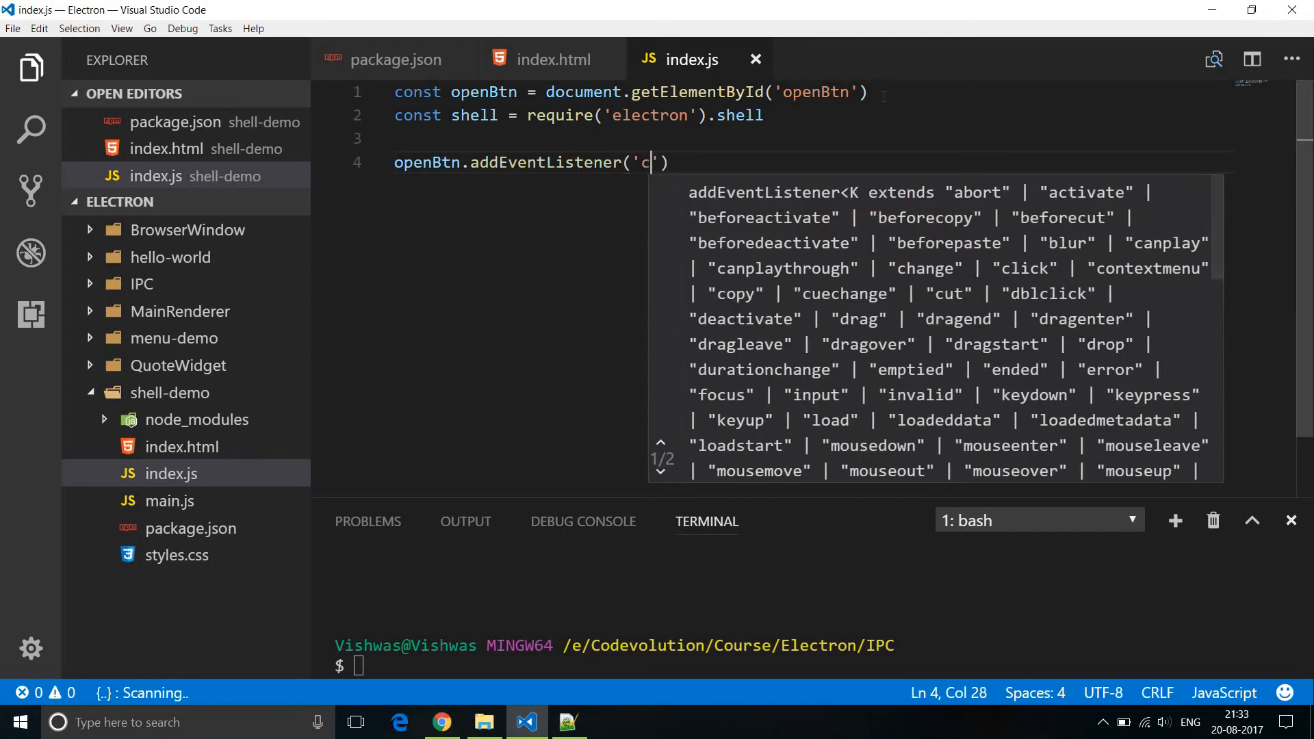
text(lick',)
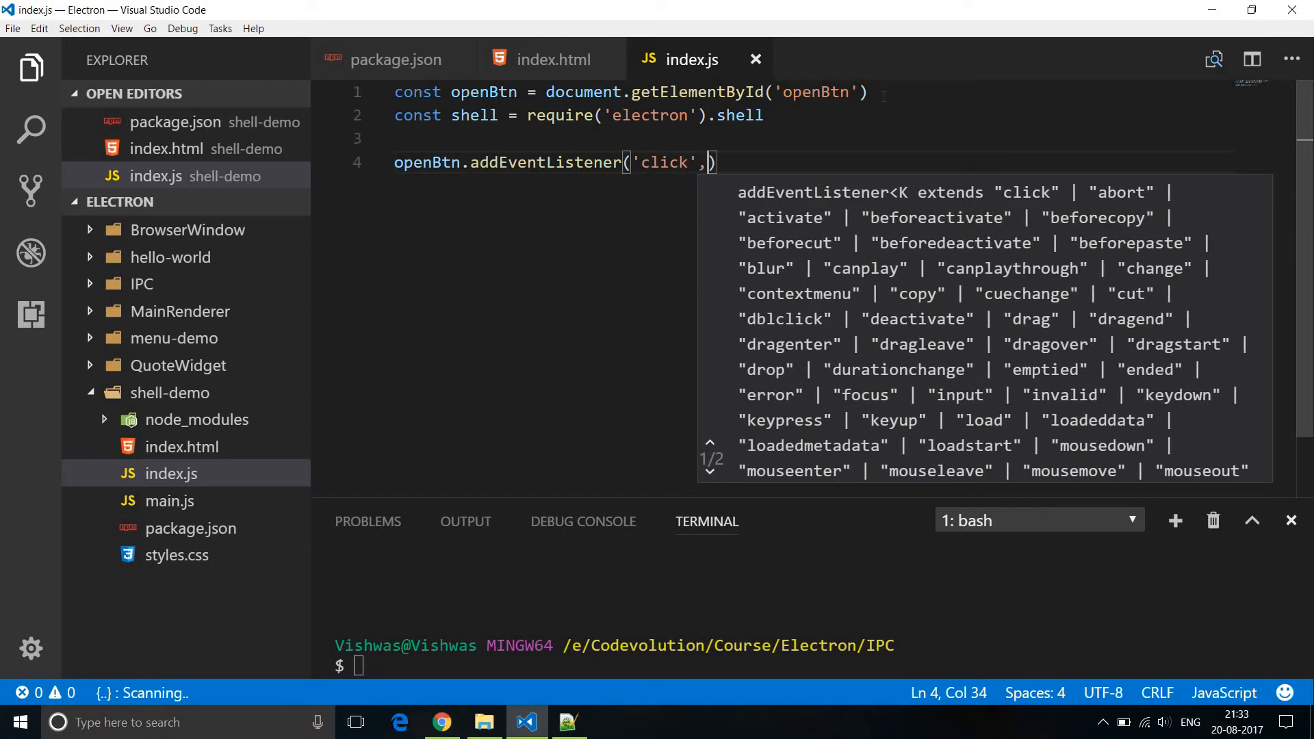
text(function(event){)
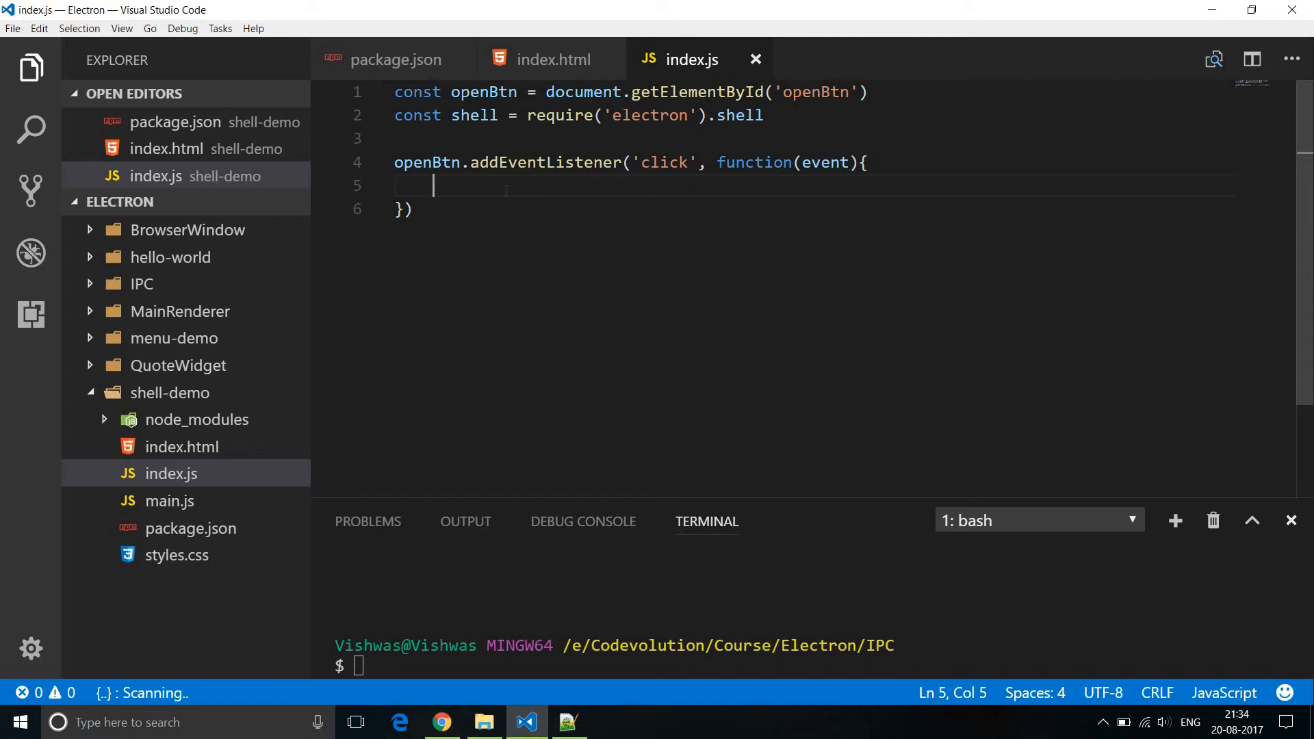
- Begin a shell.showItemInFolder(' call inside the handler using IntelliSense
text(shell)
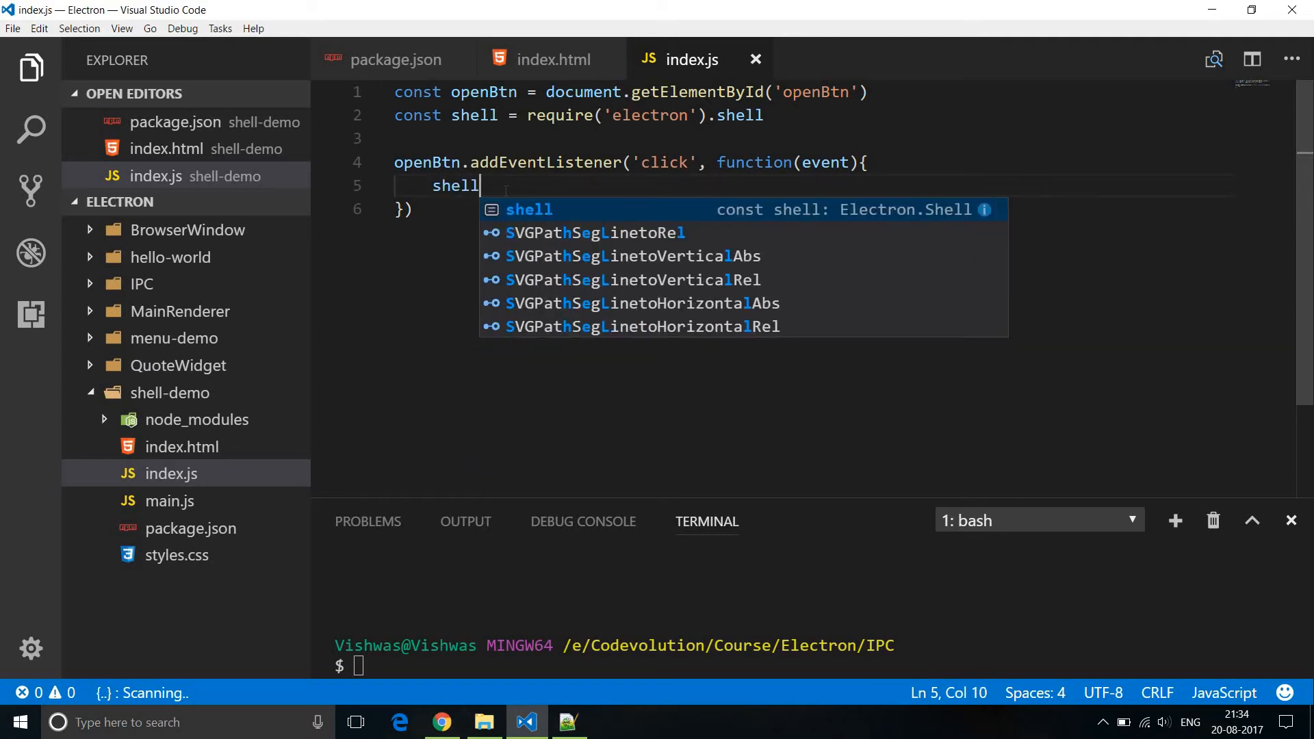
text(.showi)
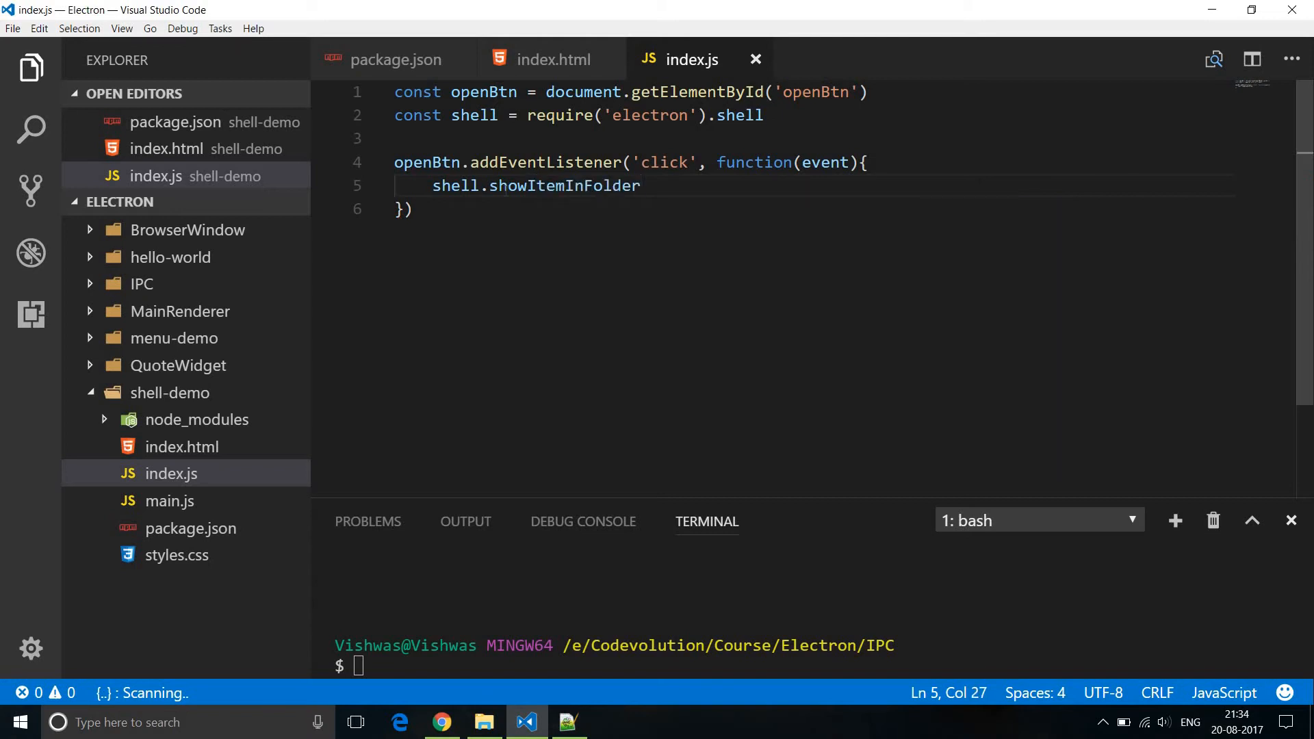
text(('')
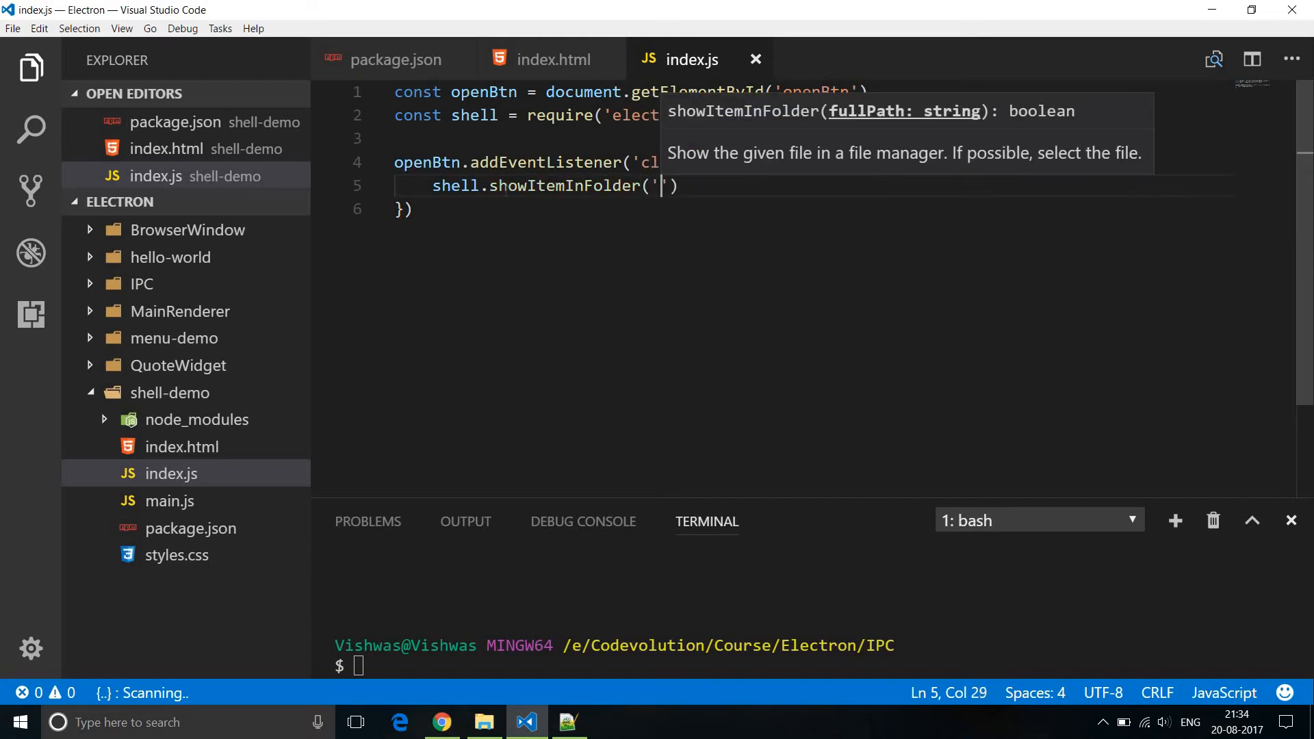
click(483, 723)
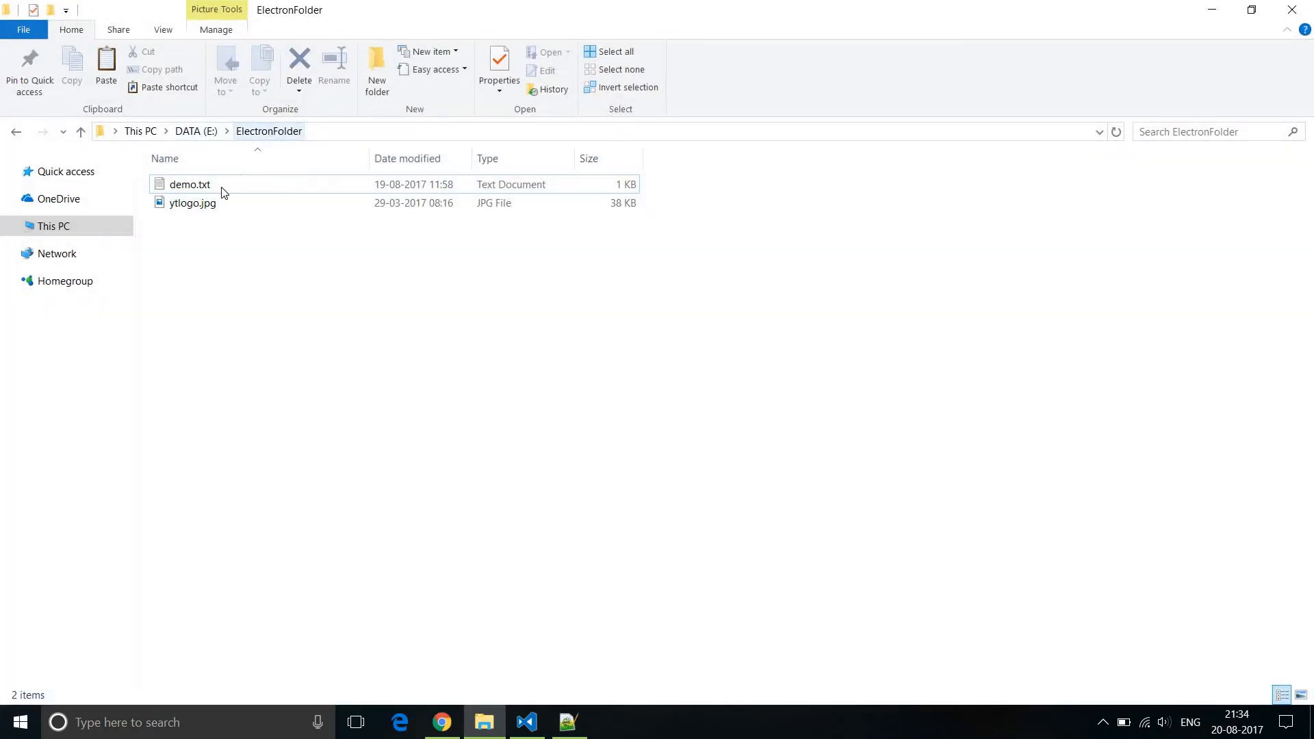
click(191, 202)
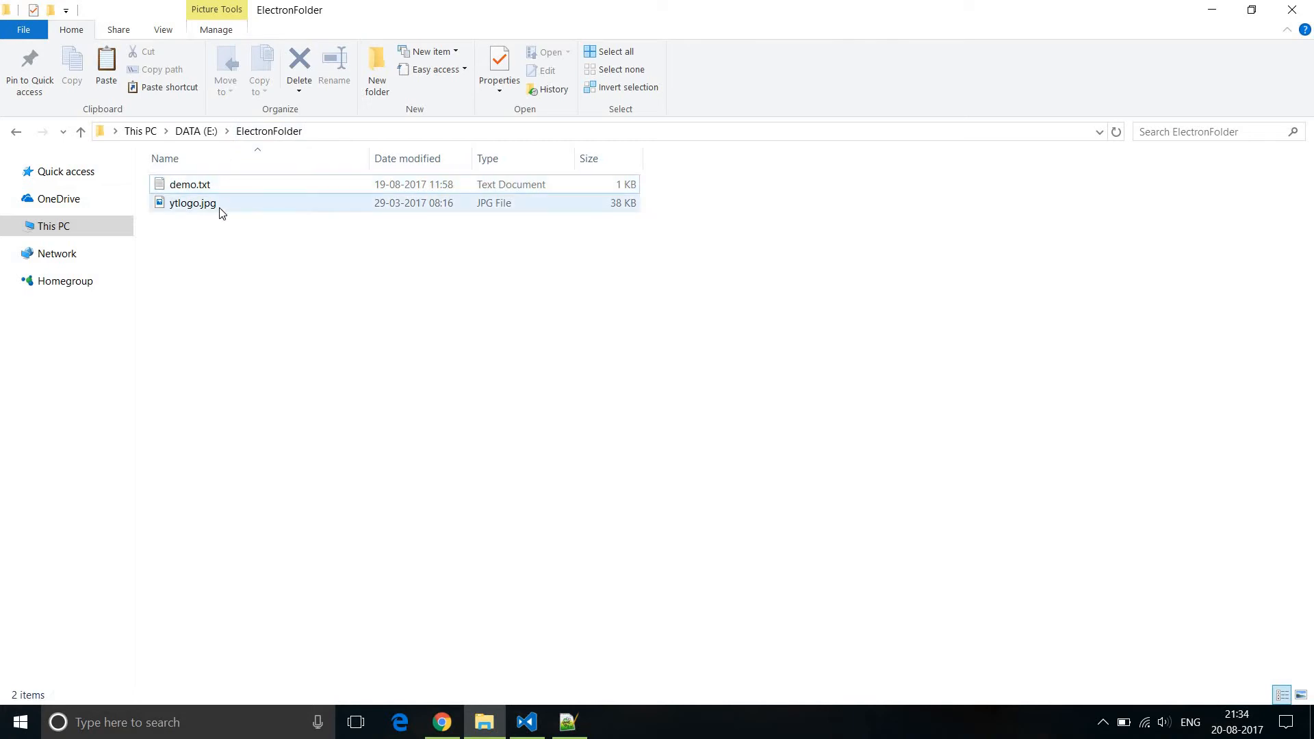
mouse_move(191, 203)
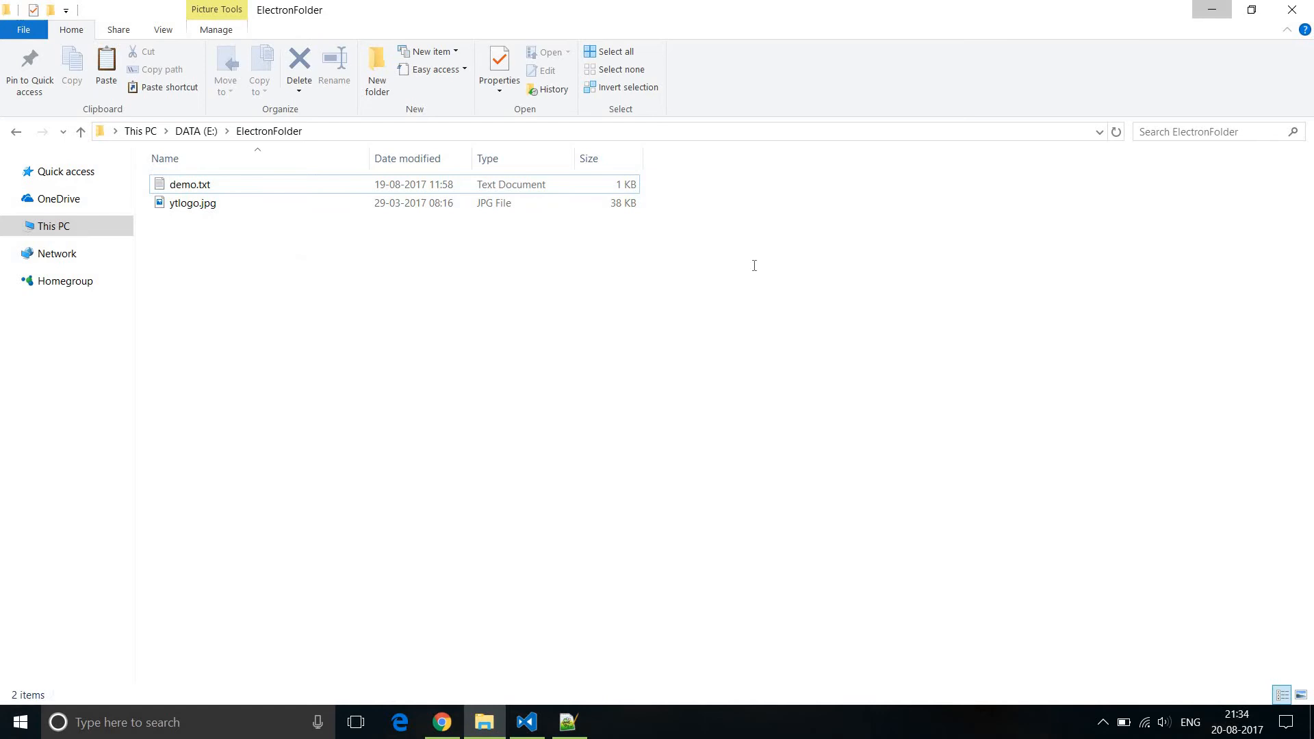
click(526, 723)
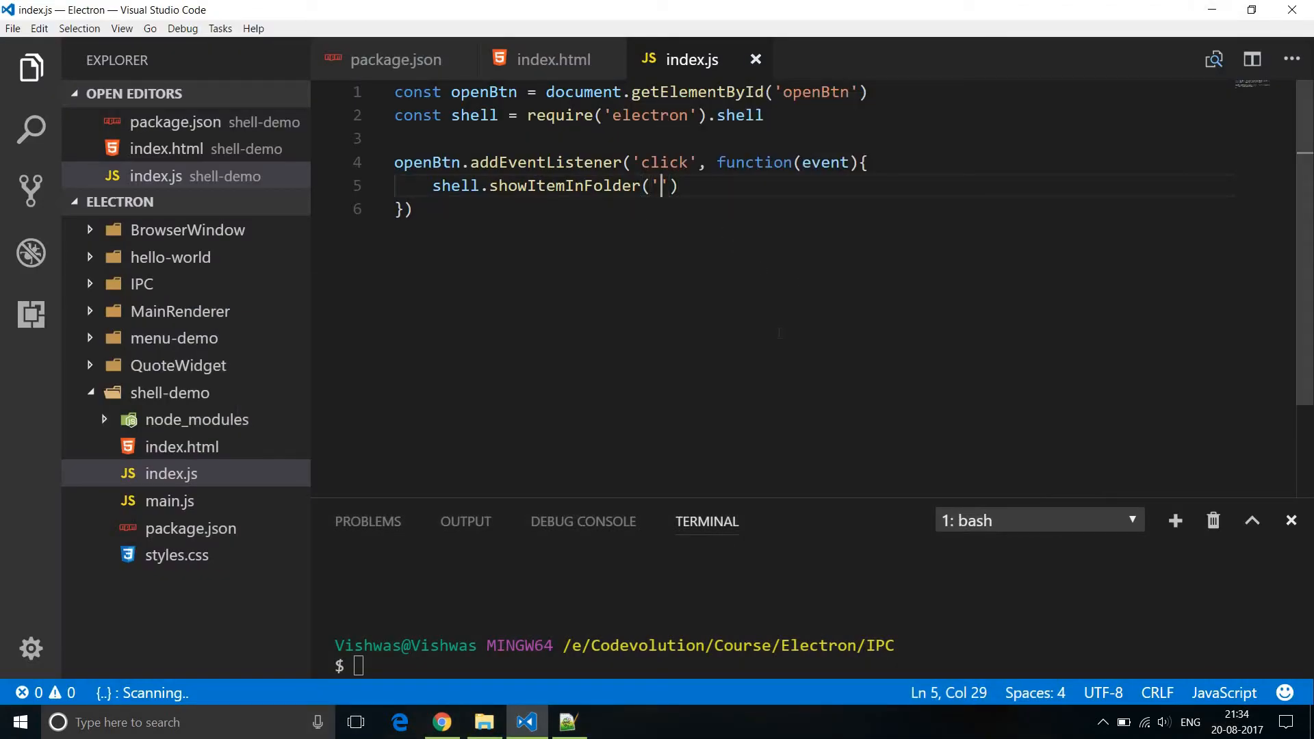
- Fill the showItemInFolder argument with 'E:\\ElectronFolder\\demo.txt'
text(E:\\)
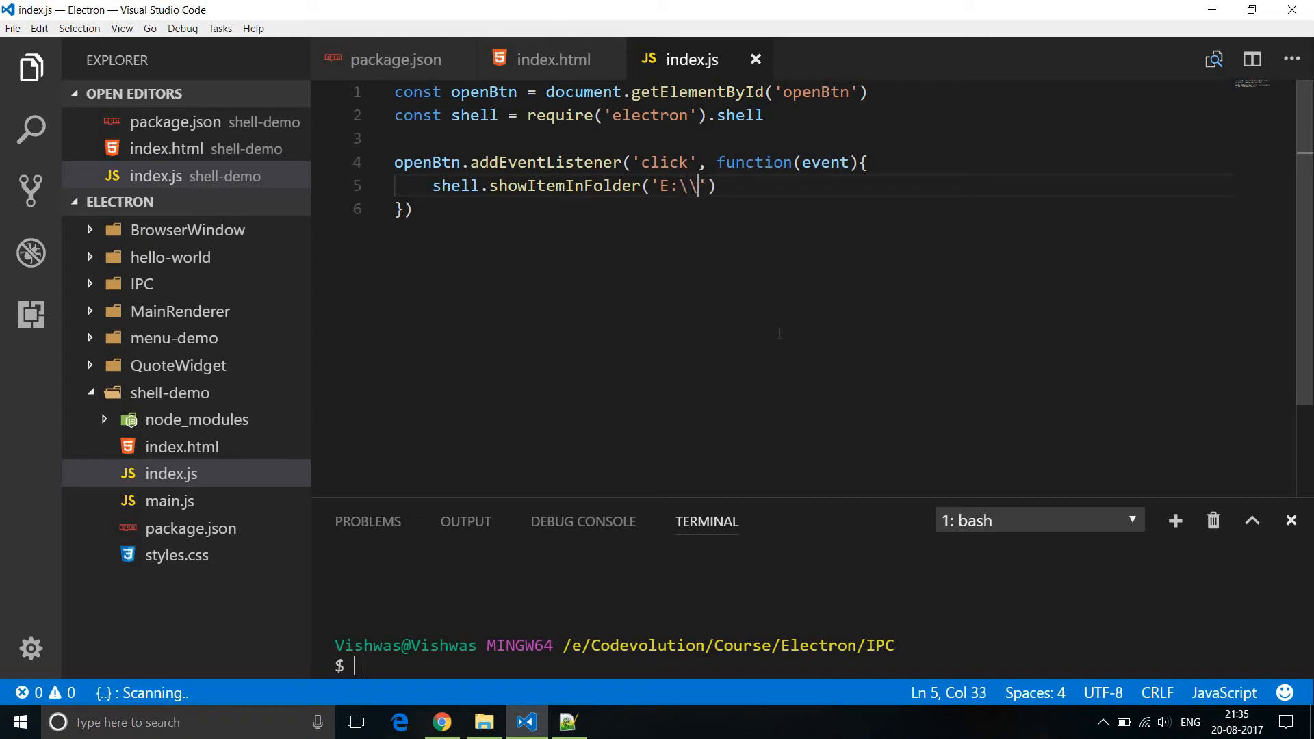
text(ElectronF)
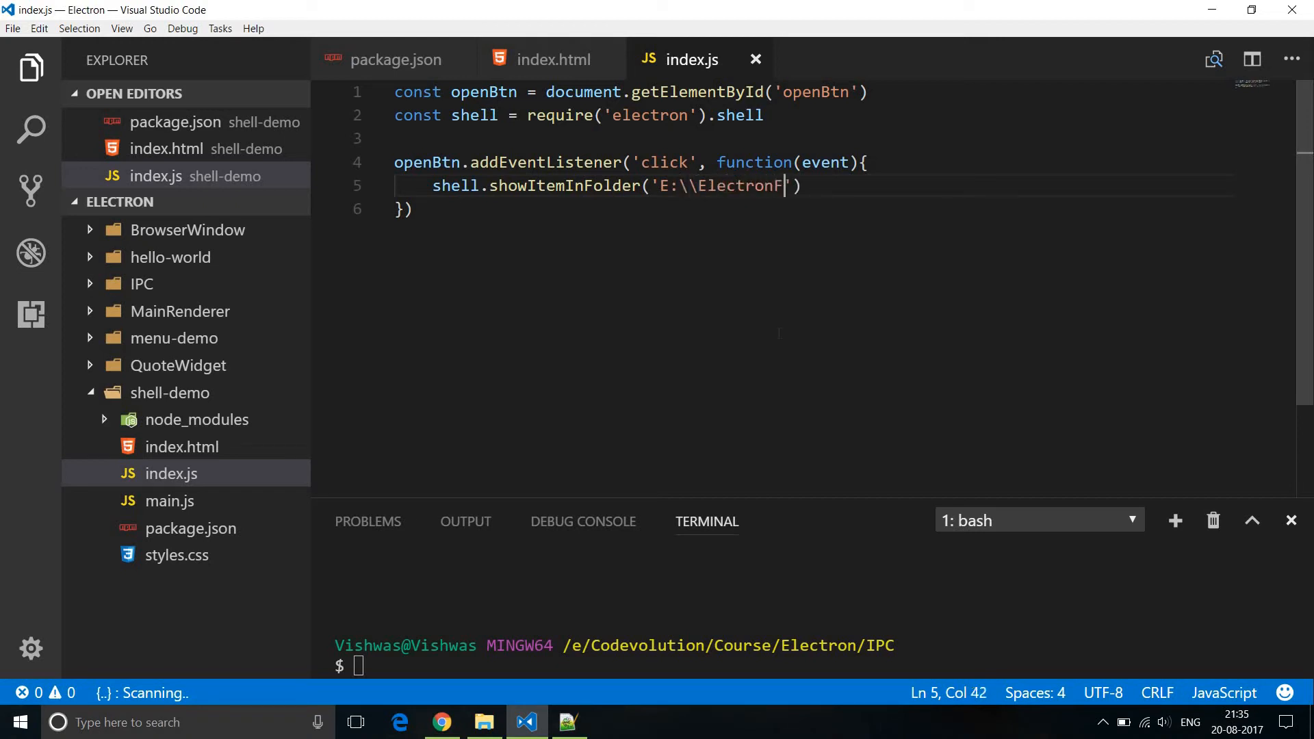
text(older\\demo.txt)
click(816, 668)
text(npm sta)
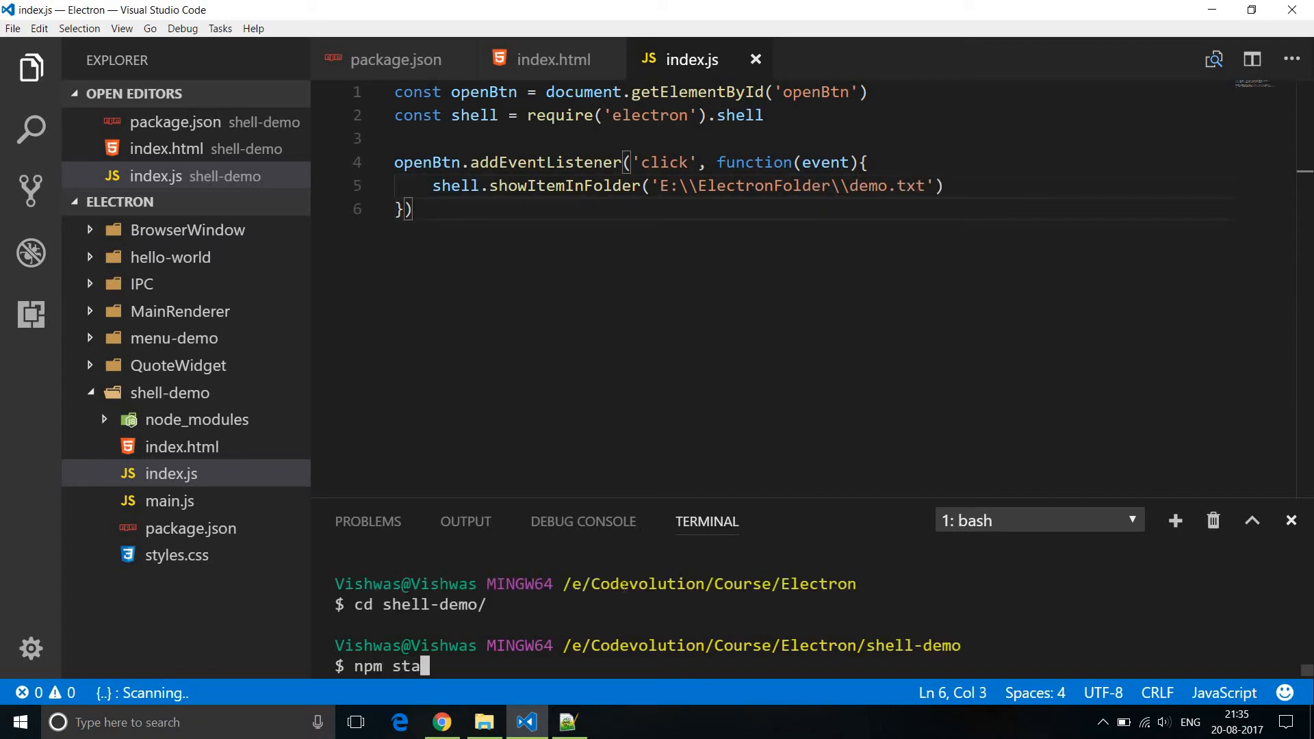
- Run cd shell-demo and npm start to launch the Shell demo App
key(Return)
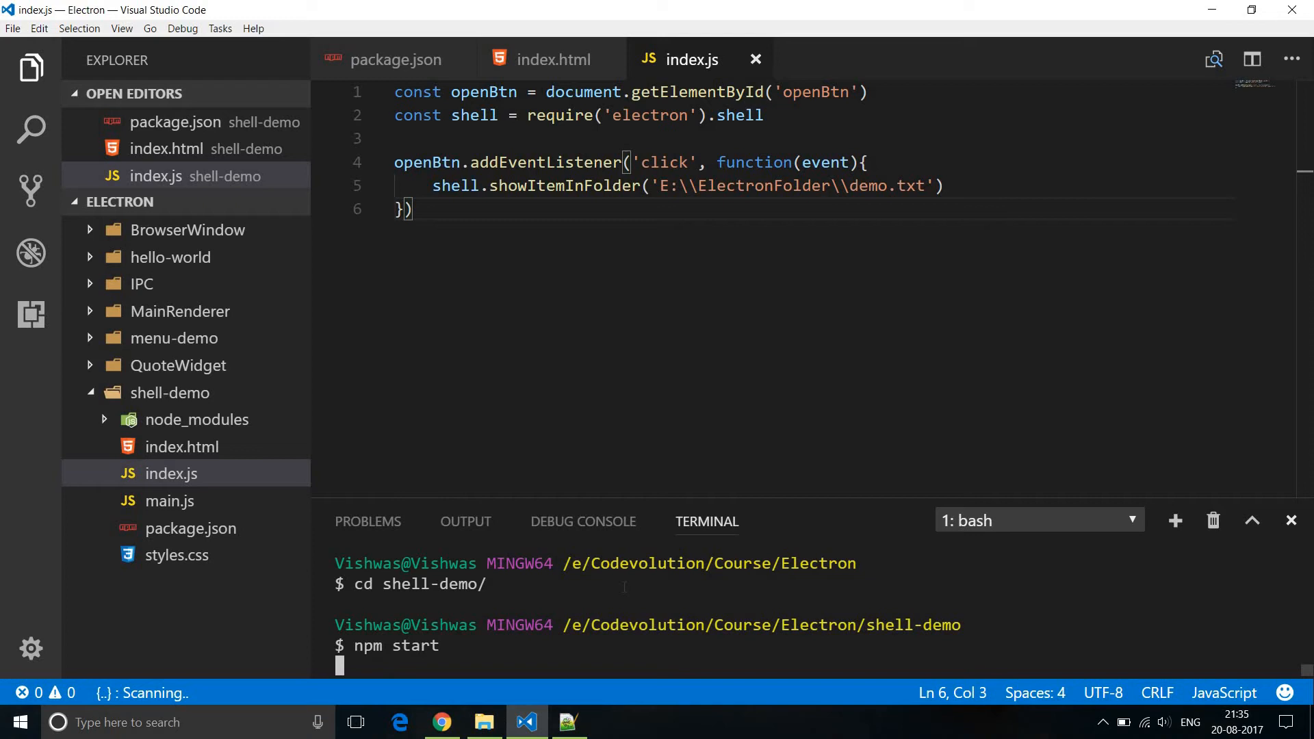
key(Return)
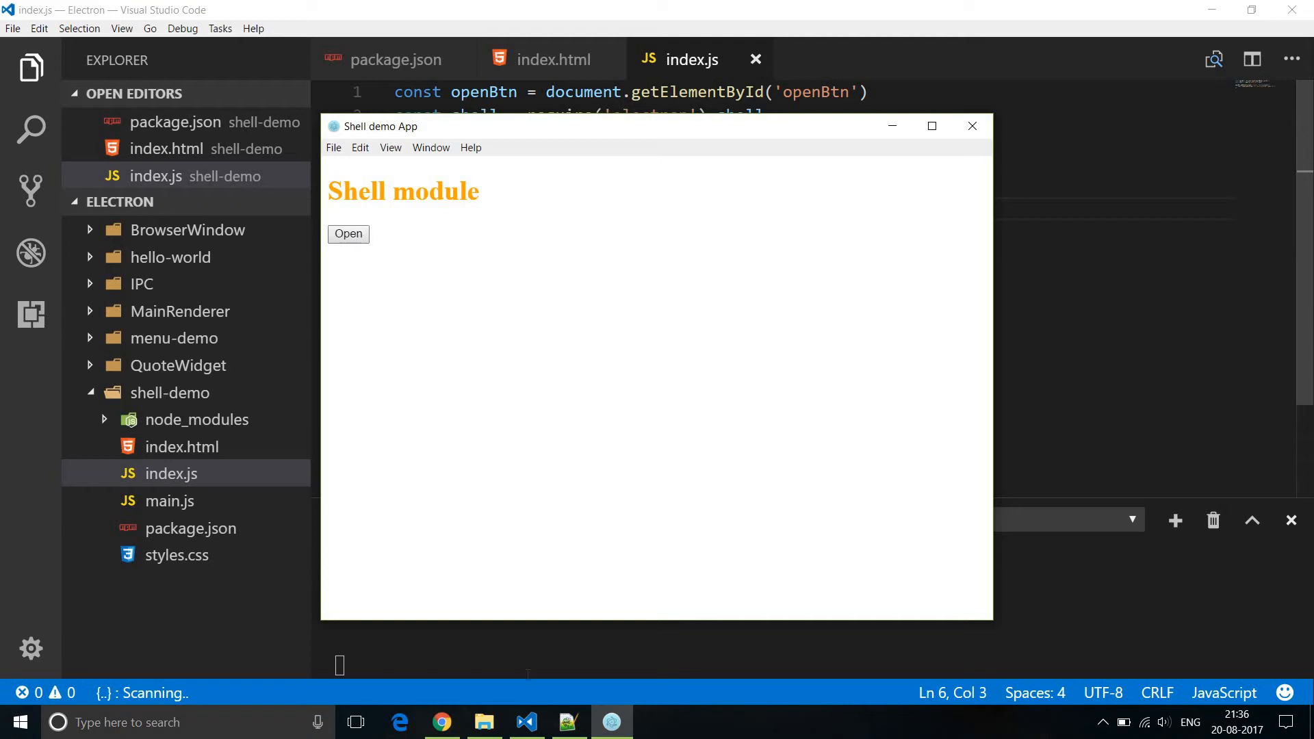
click(348, 233)
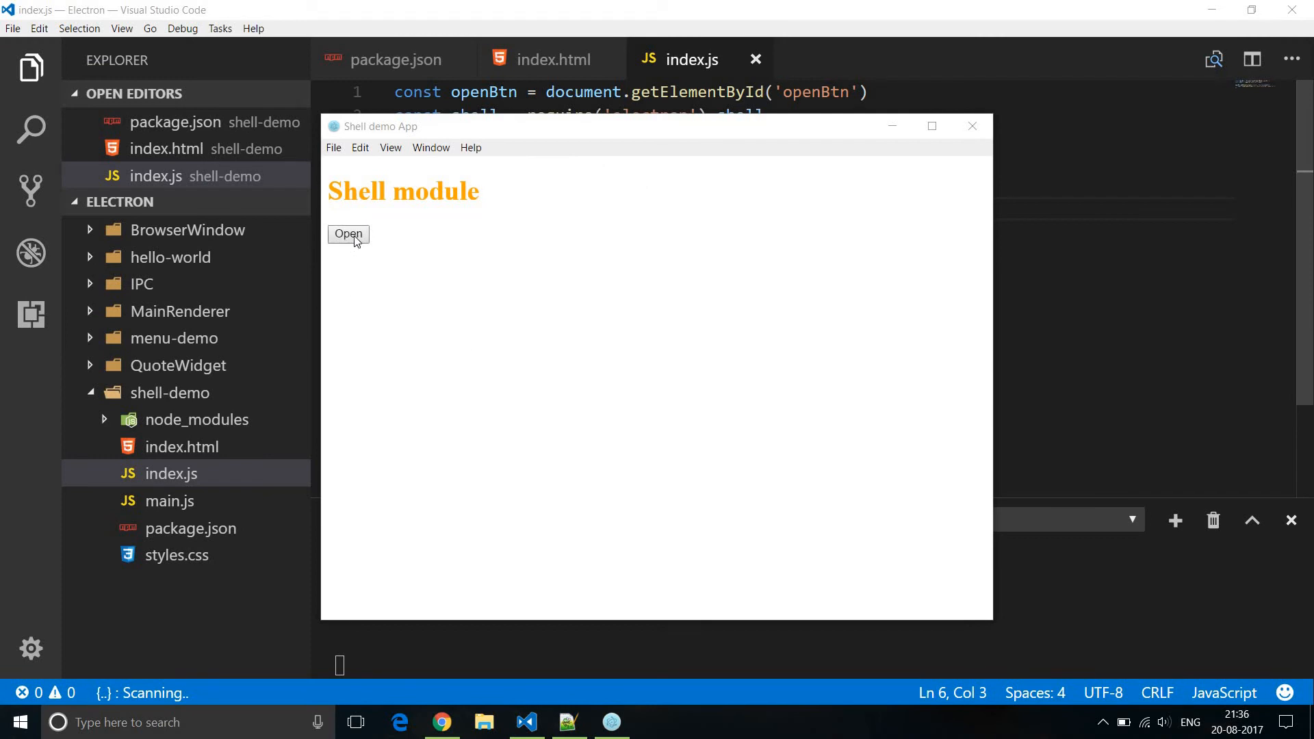
- Test Open, see demo.txt selected in ElectronFolder, then return to VS Code
click(347, 234)
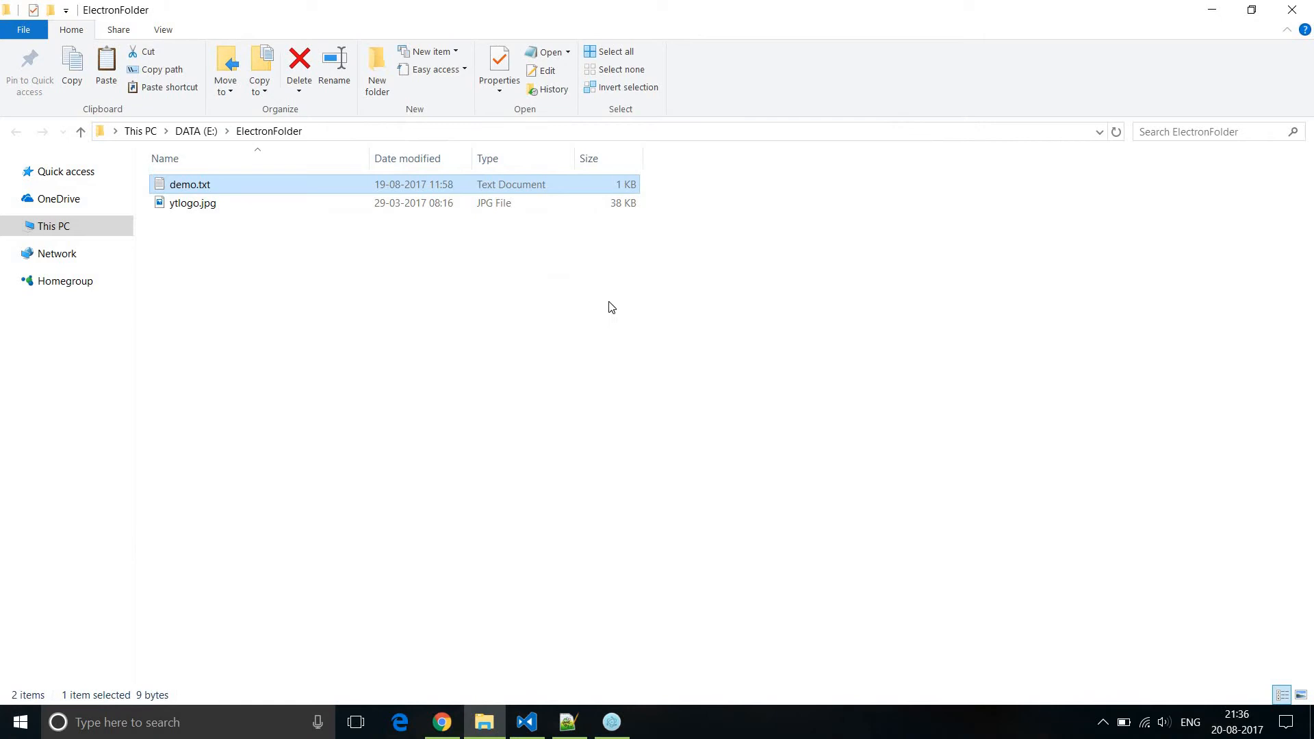
mouse_move(664, 318)
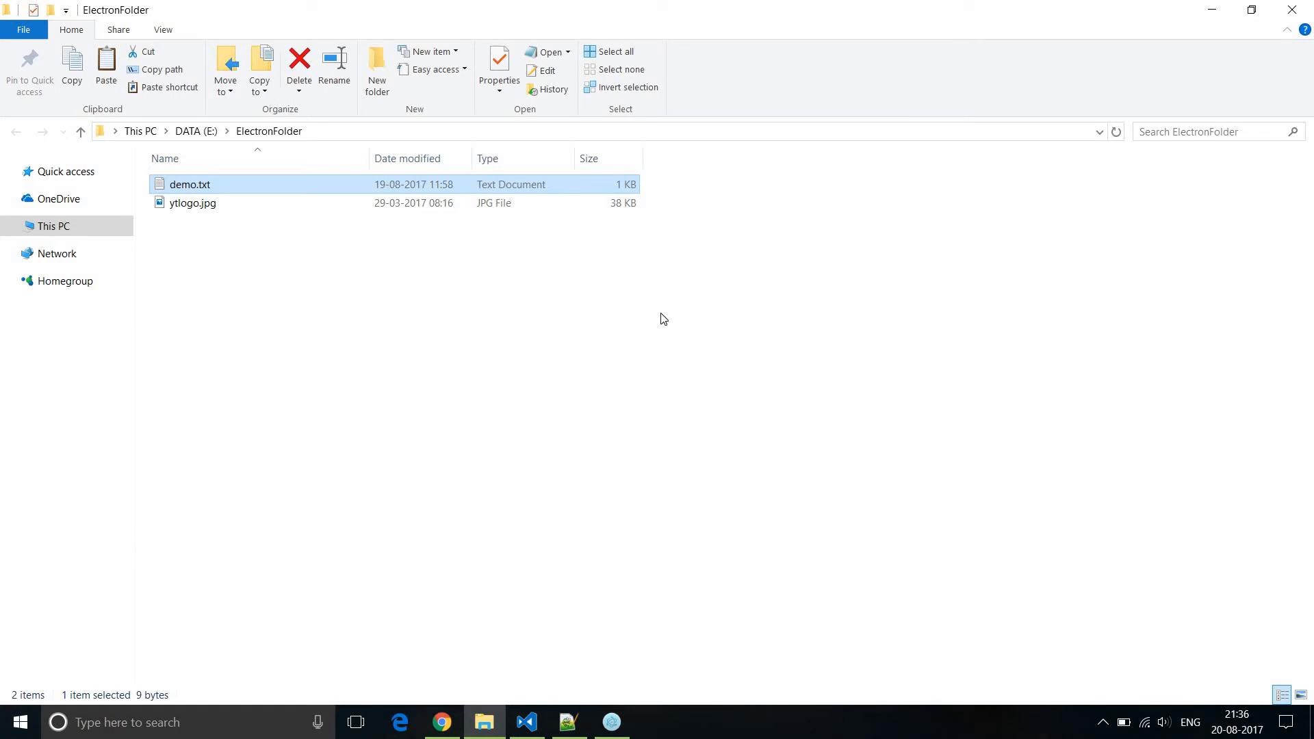
mouse_move(210, 193)
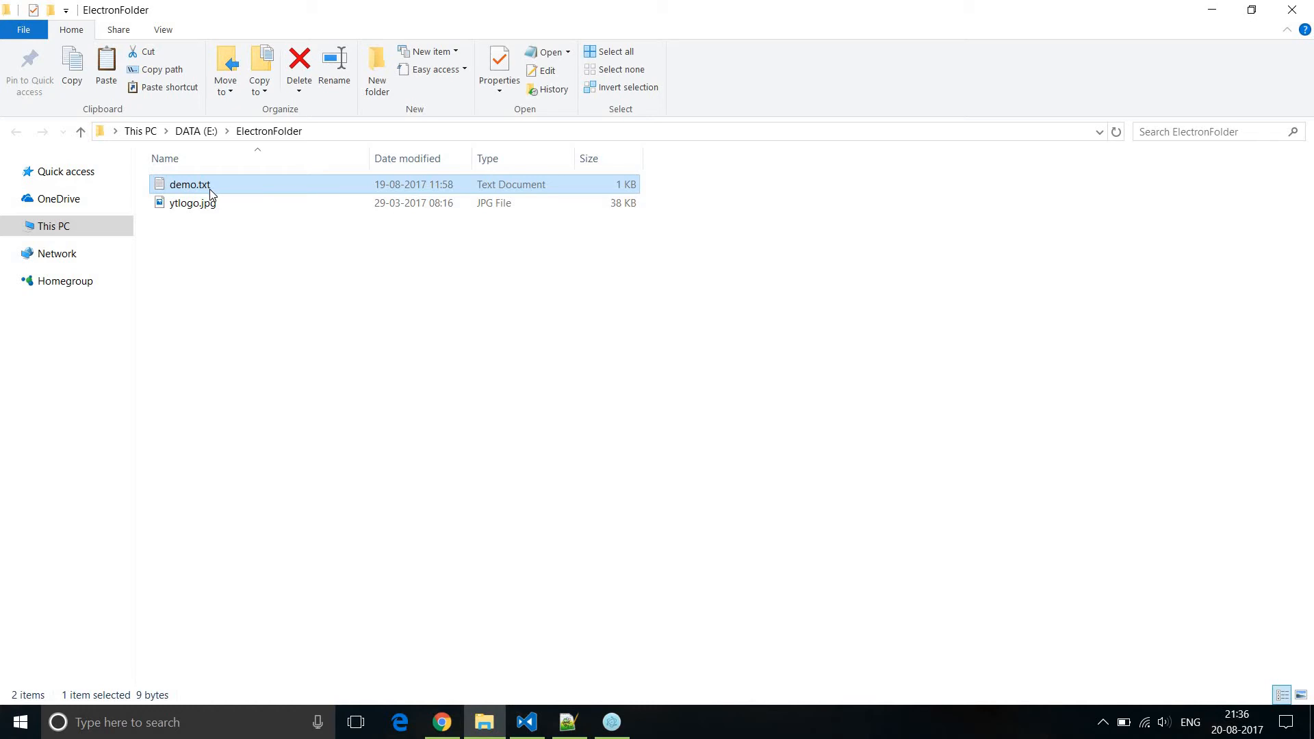
click(527, 722)
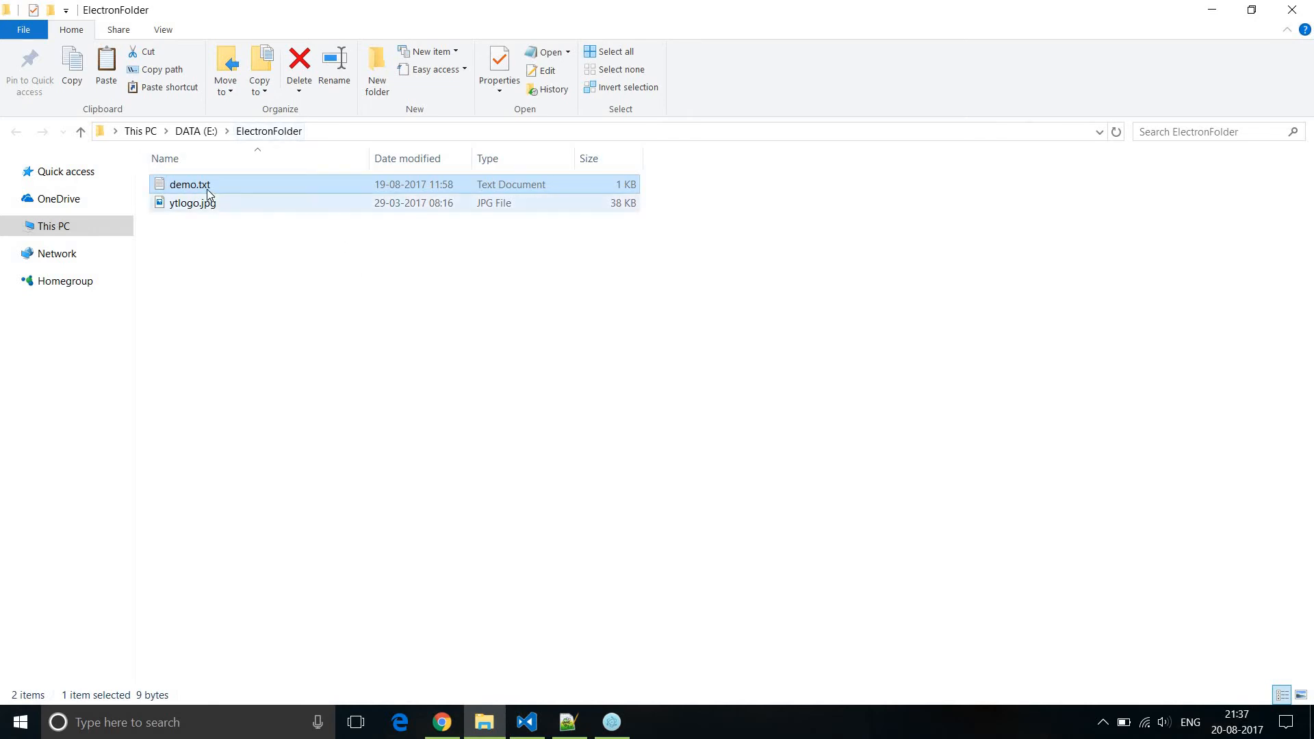
mouse_move(342, 388)
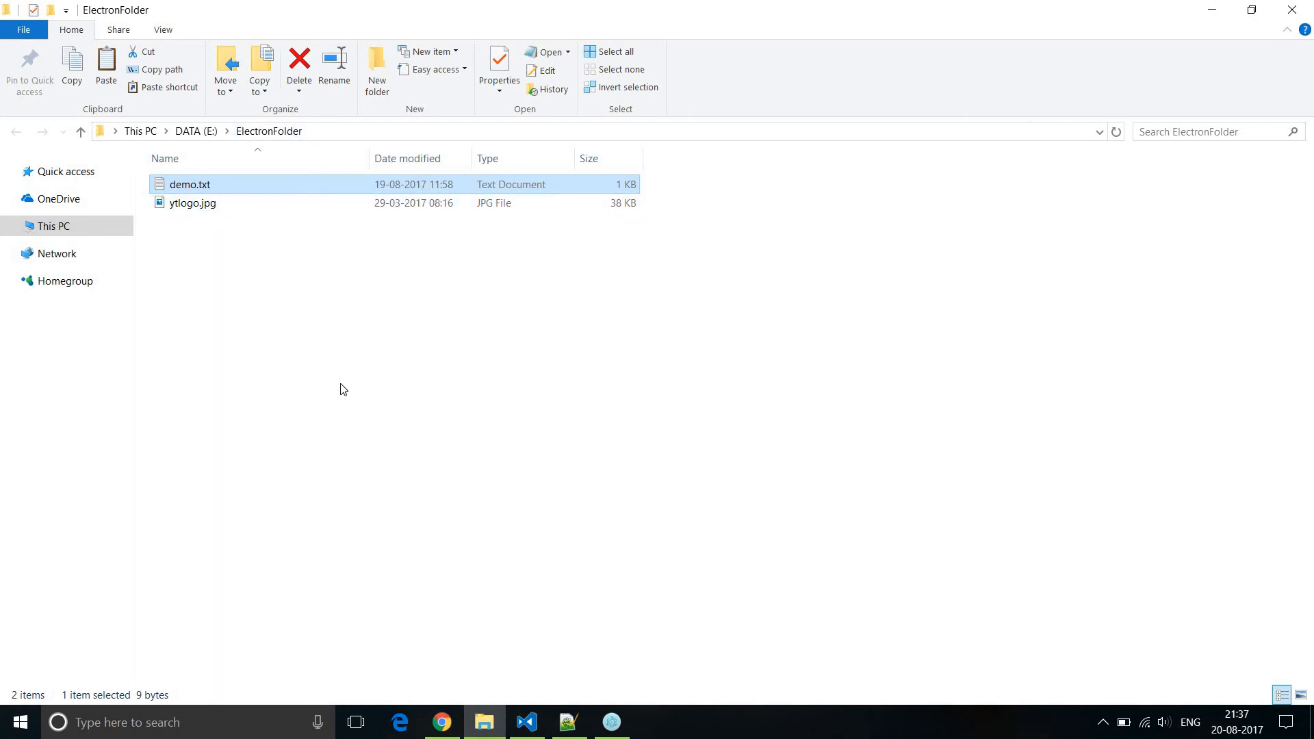
click(525, 721)
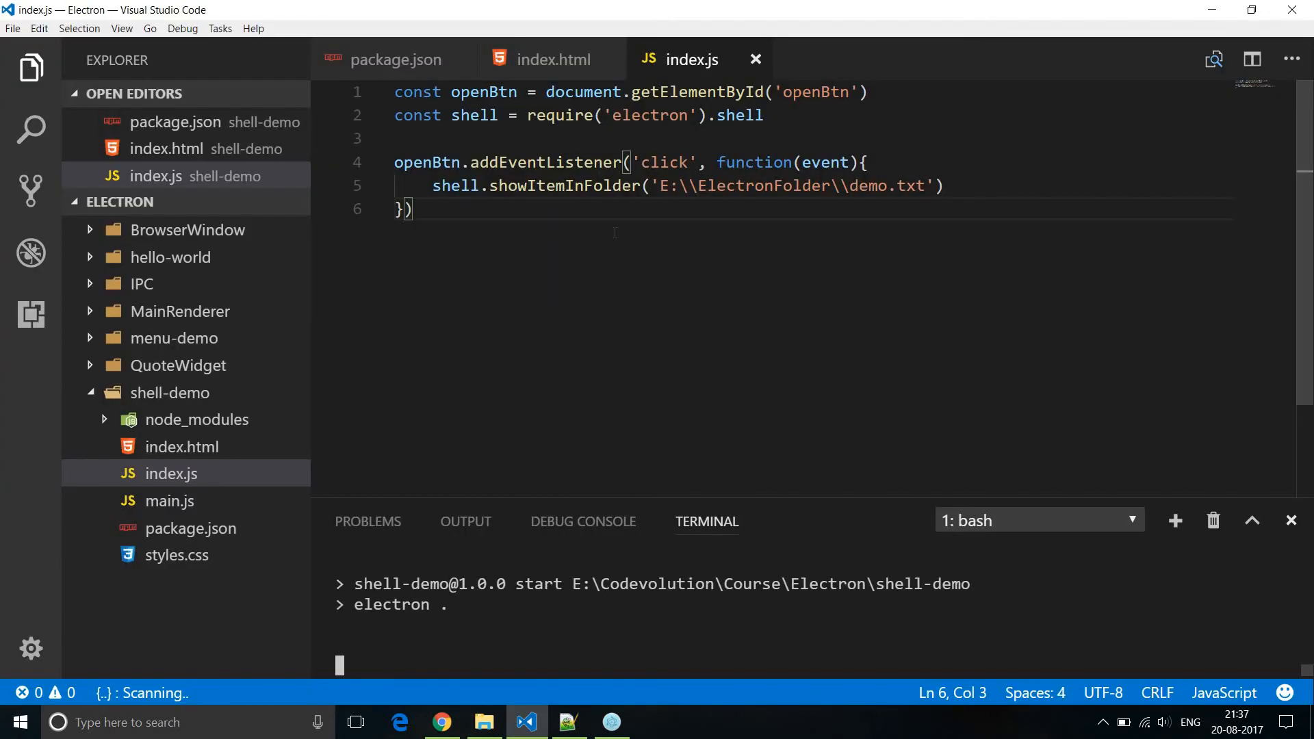
- Add shell.openItem('E:\\ElectronFolder\\ytlogo.jpg') to the handler and prepare npm start
click(951, 186)
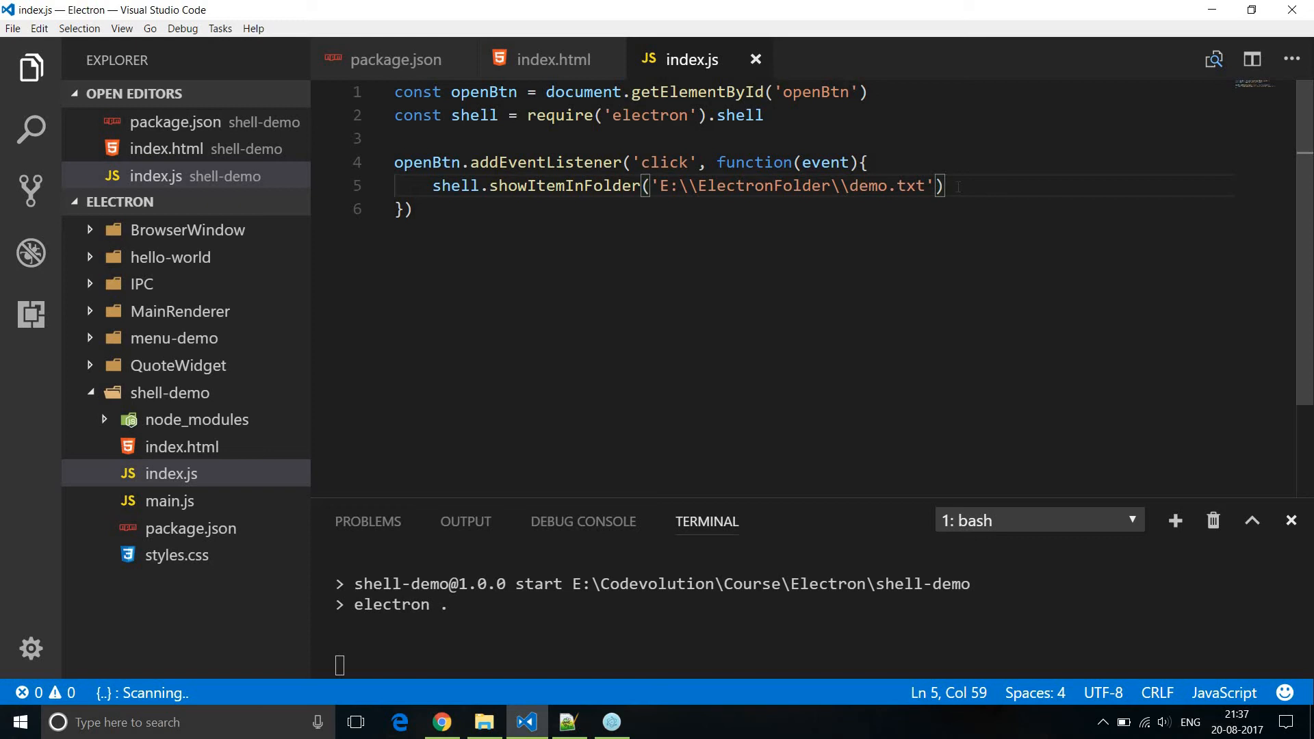
key(Enter)
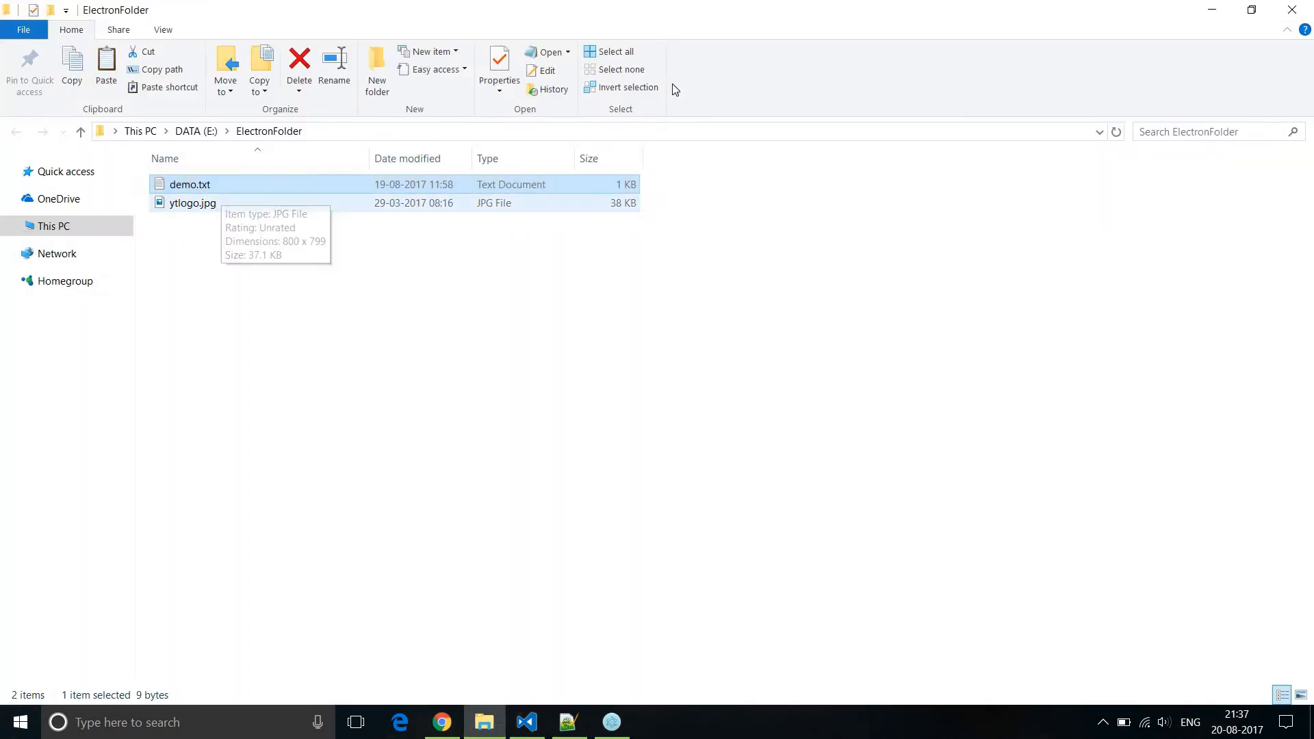
click(525, 721)
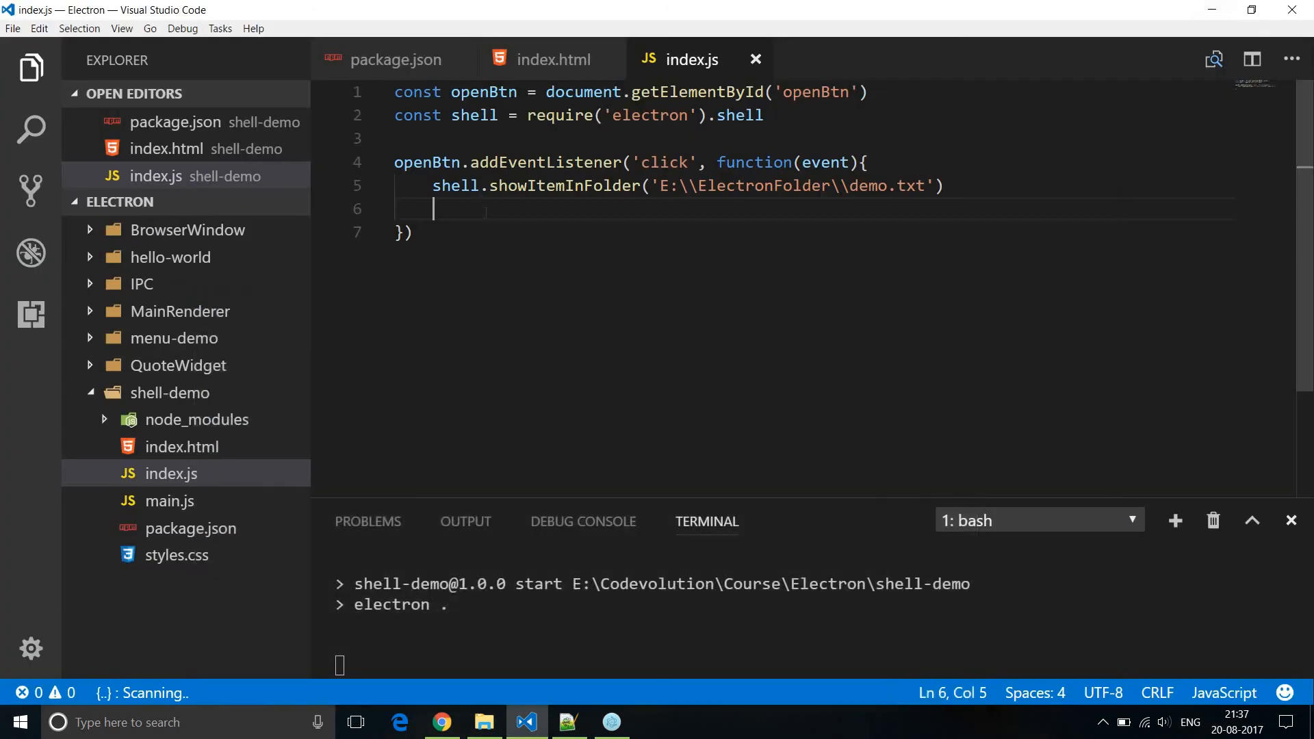
mouse_move(570, 319)
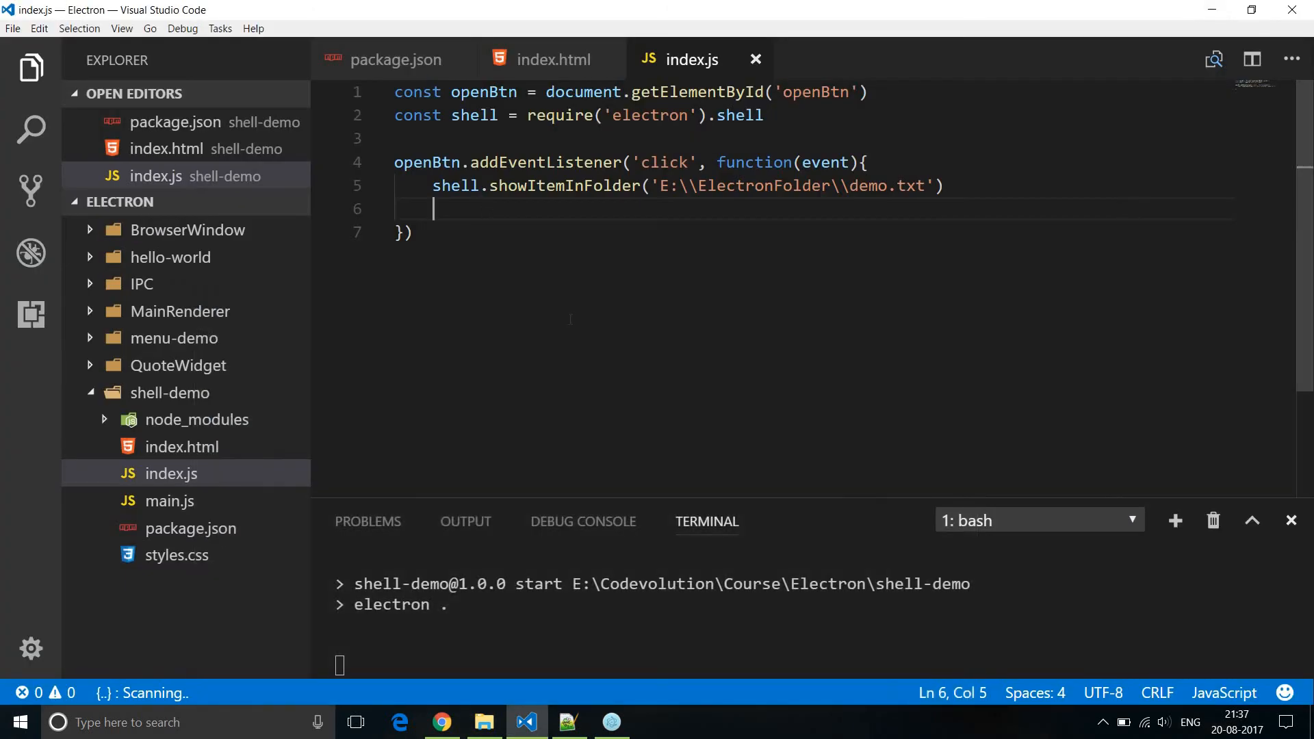
text(shell.openItem()
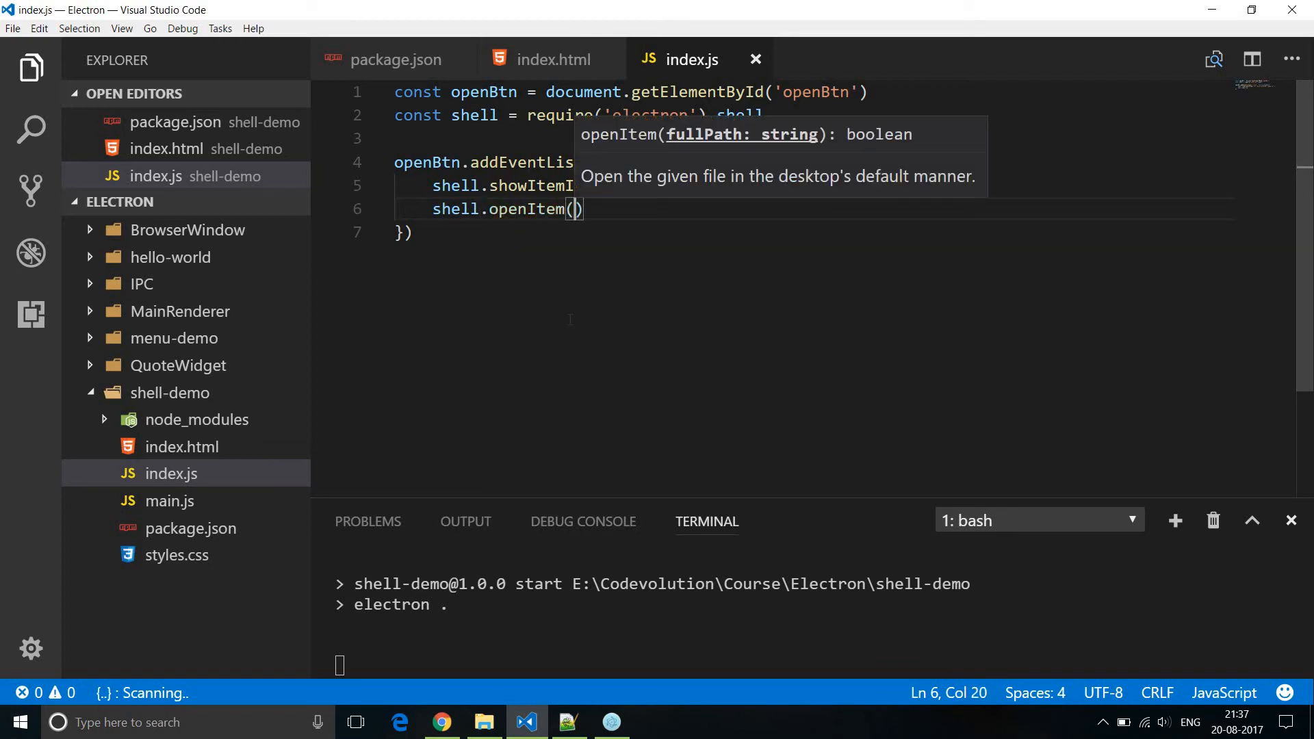
text('E:\\ElectronFolder\\ytlogo.jpg')
click(815, 666)
text(npm start)
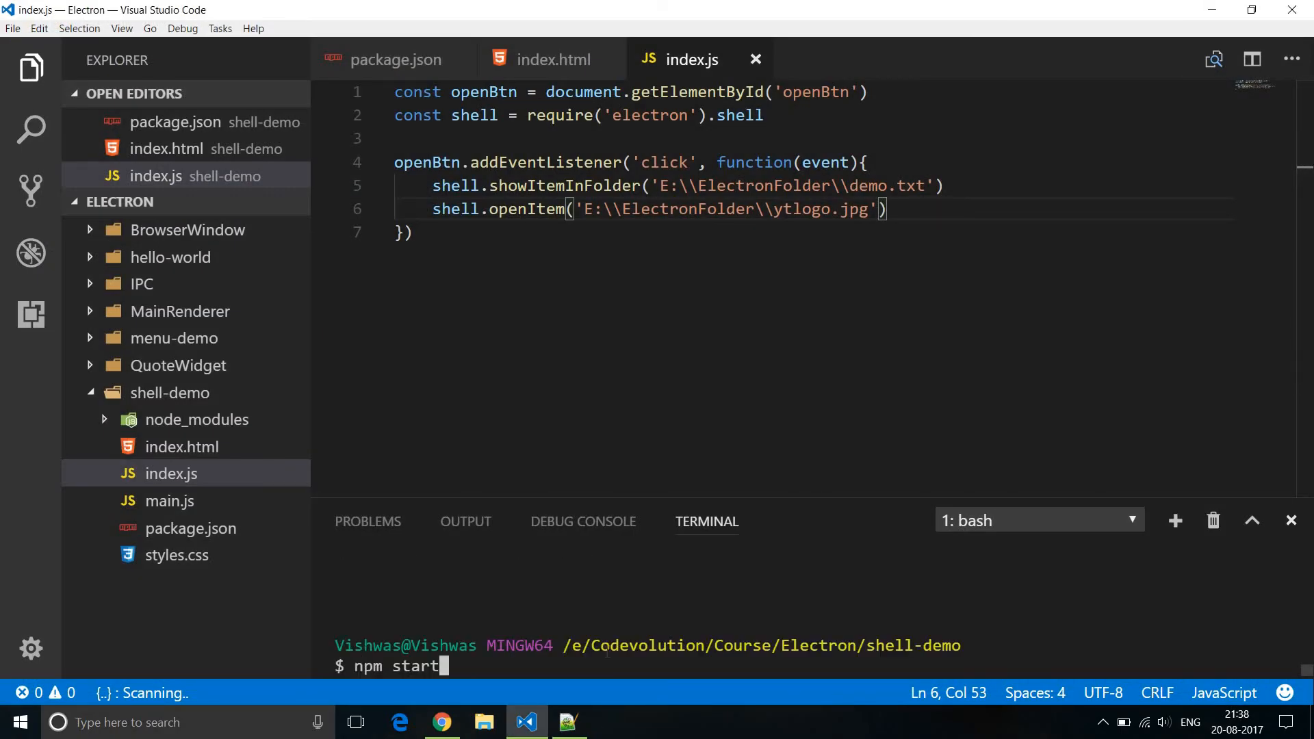
- Run npm start in the terminal to relaunch the Shell demo App
key(Return)
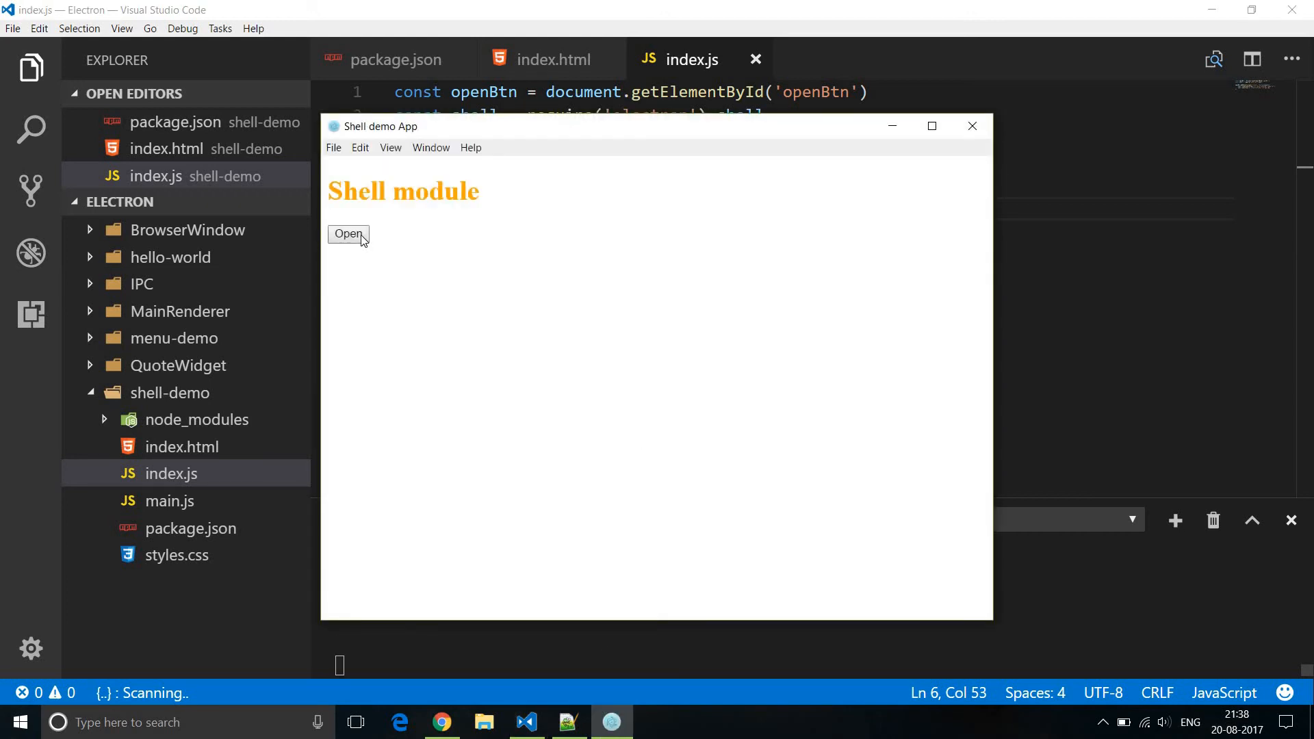
mouse_move(399, 268)
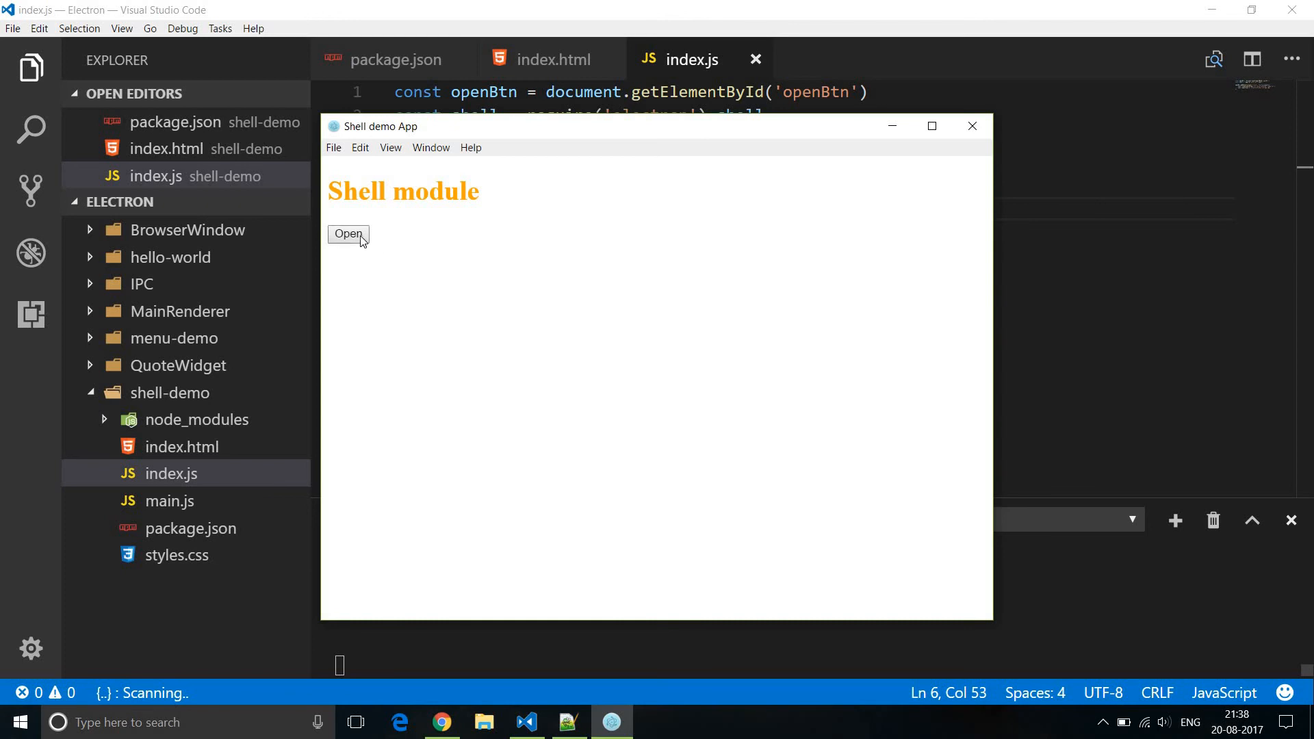
- Test Open: check demo.txt in File Explorer and ytlogo.jpg in Photos
click(347, 234)
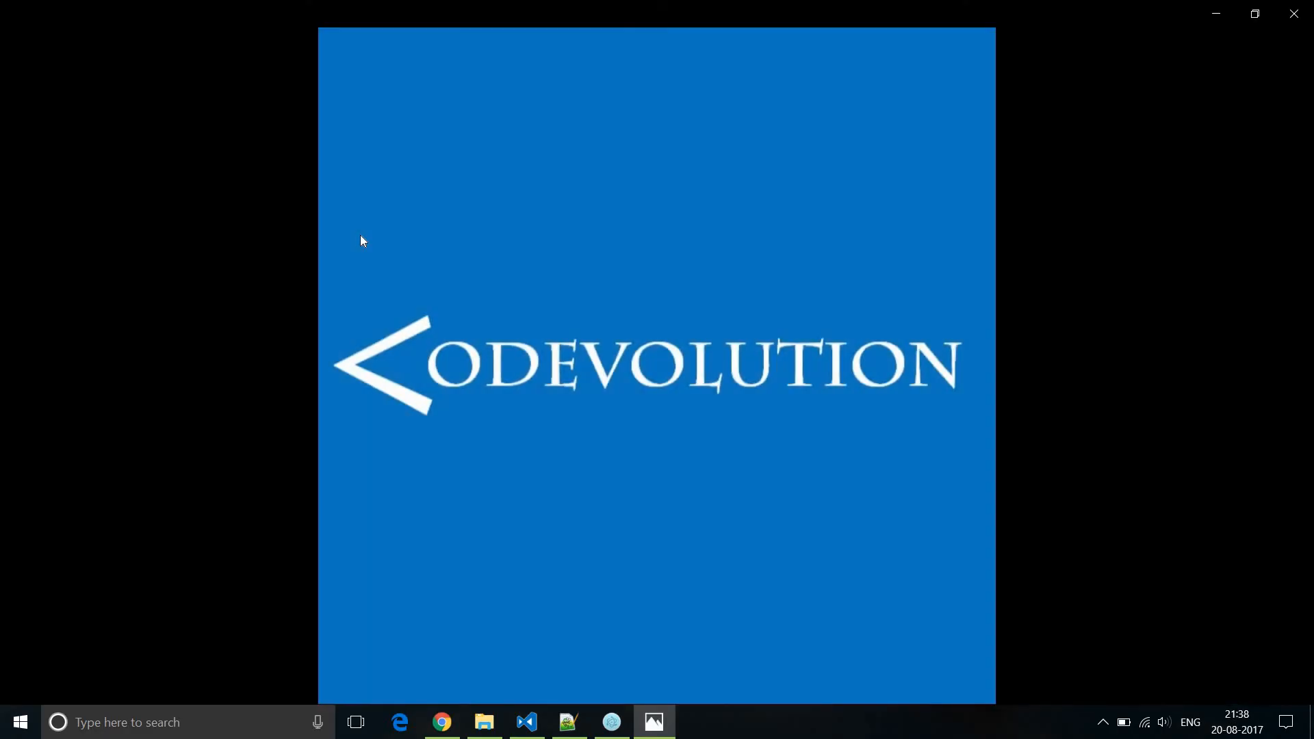
click(483, 722)
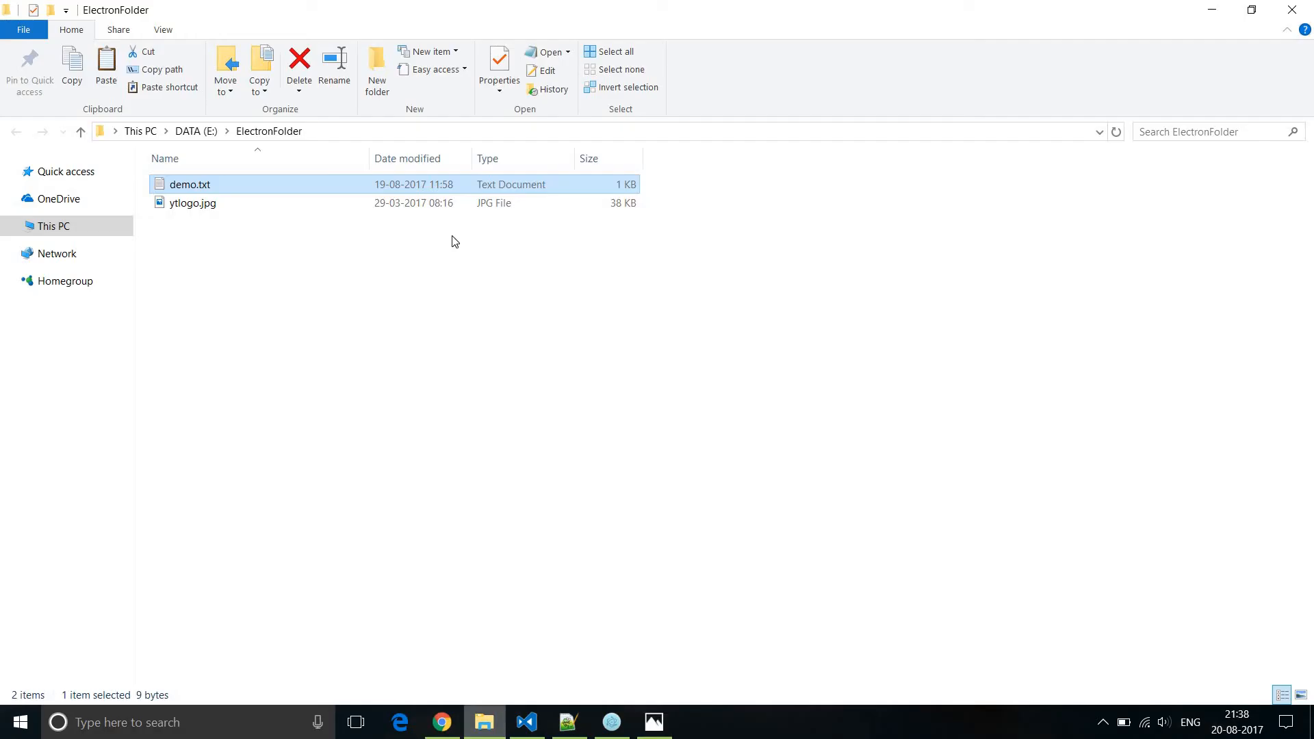
mouse_move(716, 695)
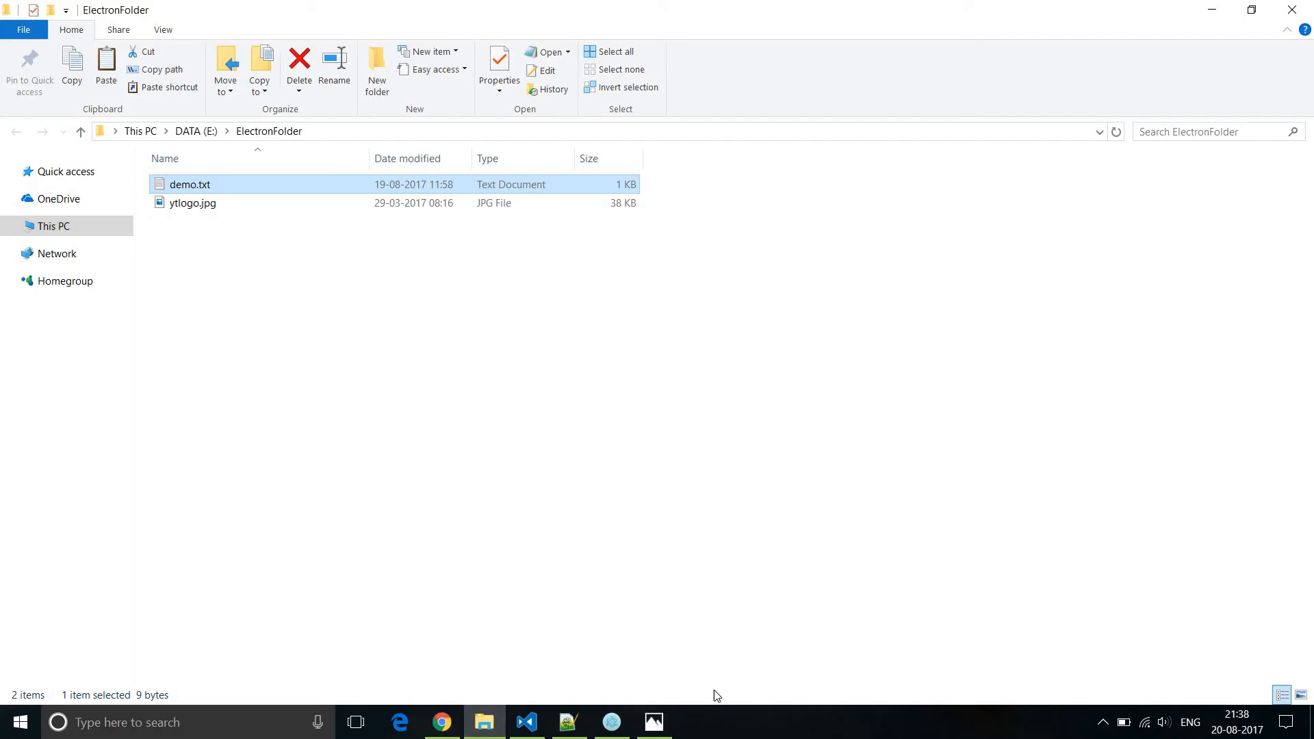
double_click(193, 203)
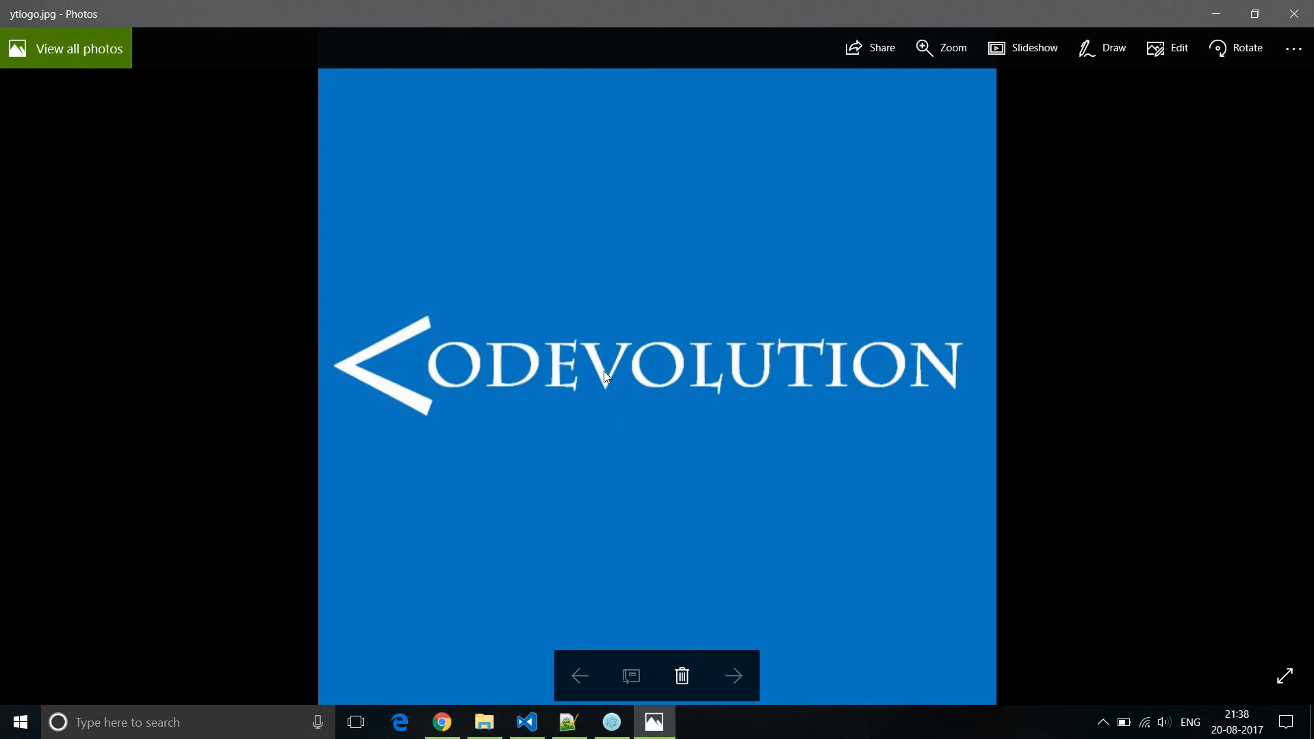
mouse_move(996, 171)
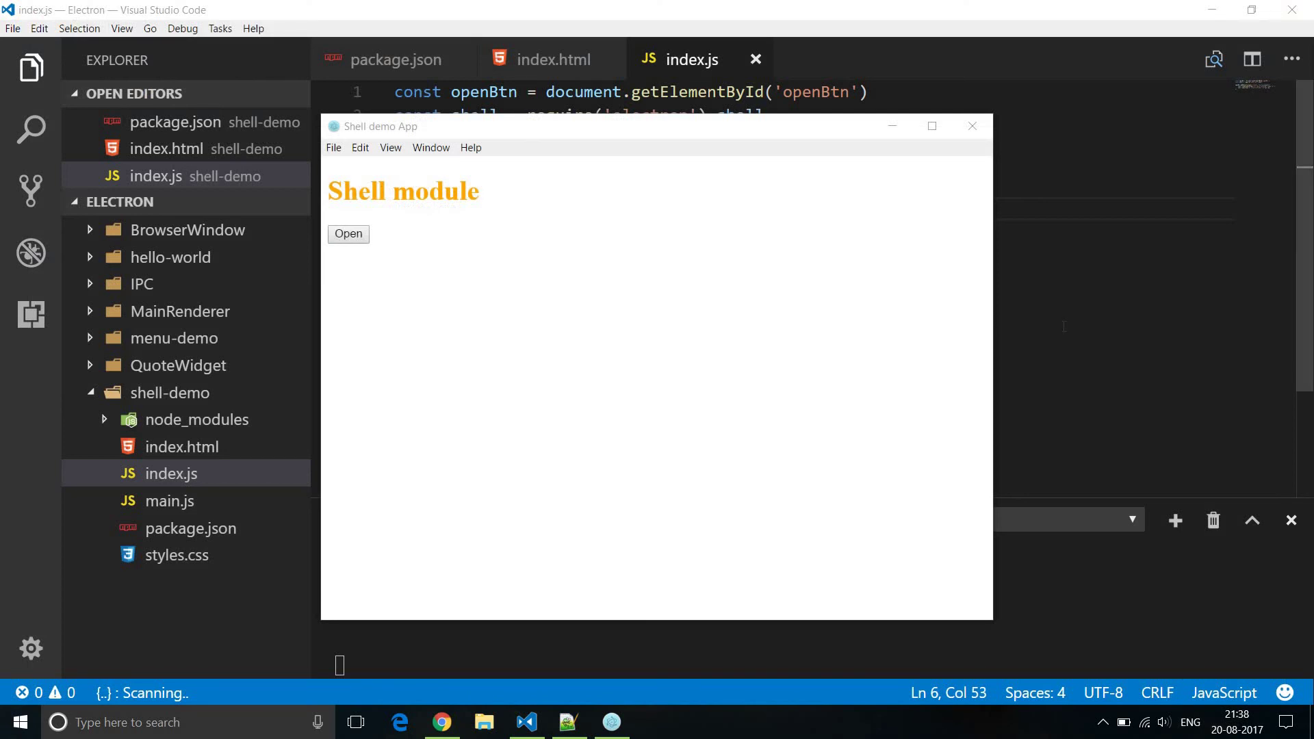
click(971, 126)
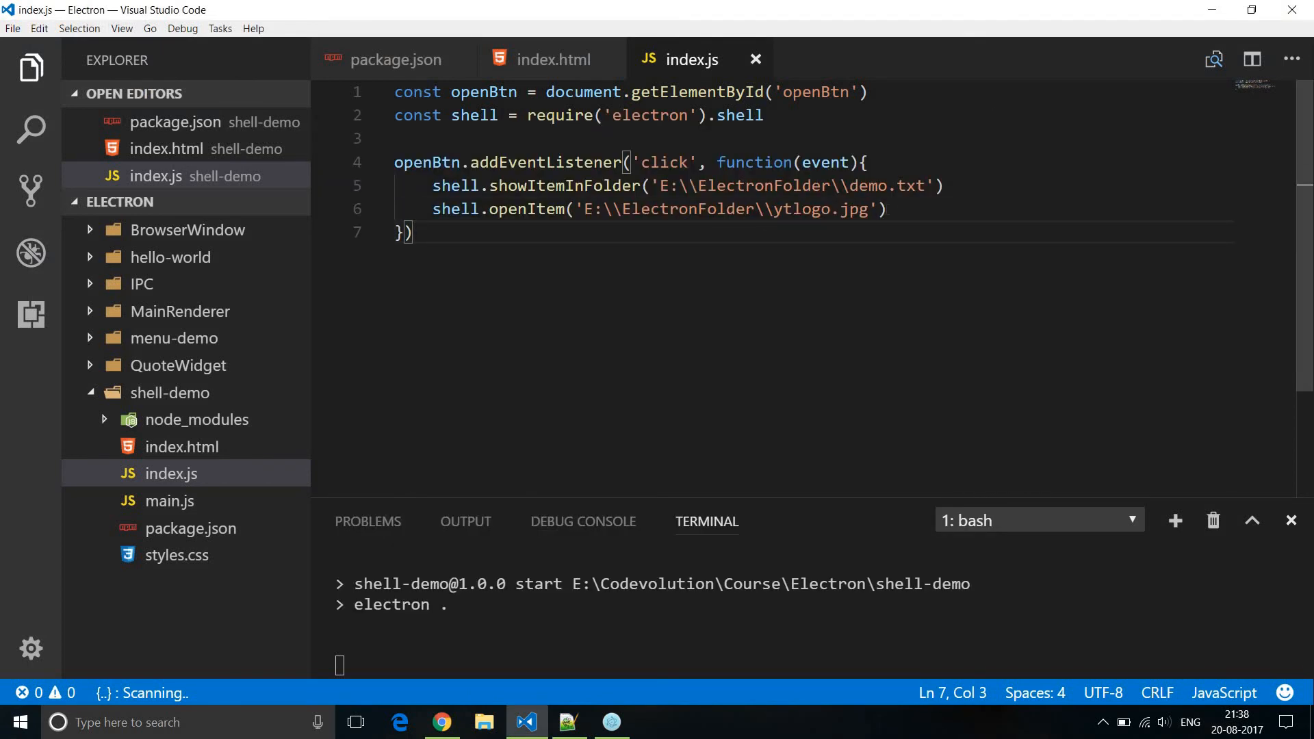
text(shell.openExternal)
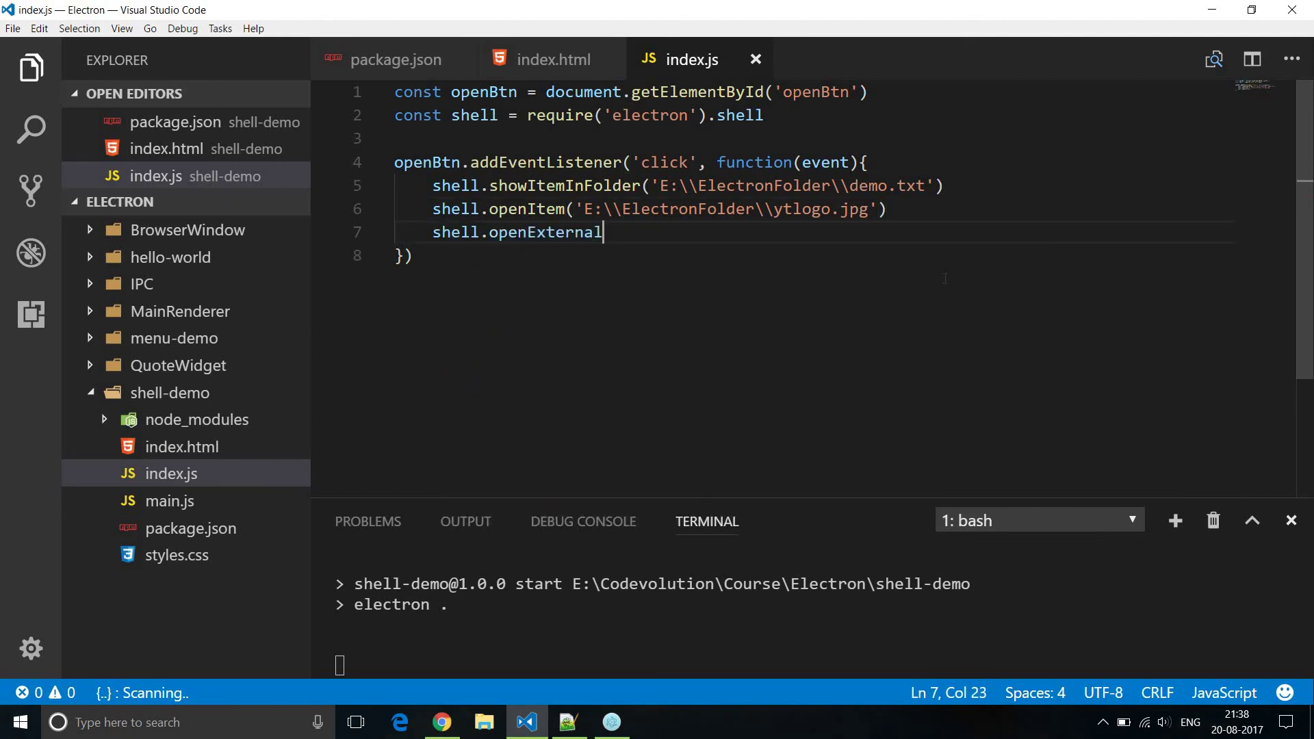
text(()
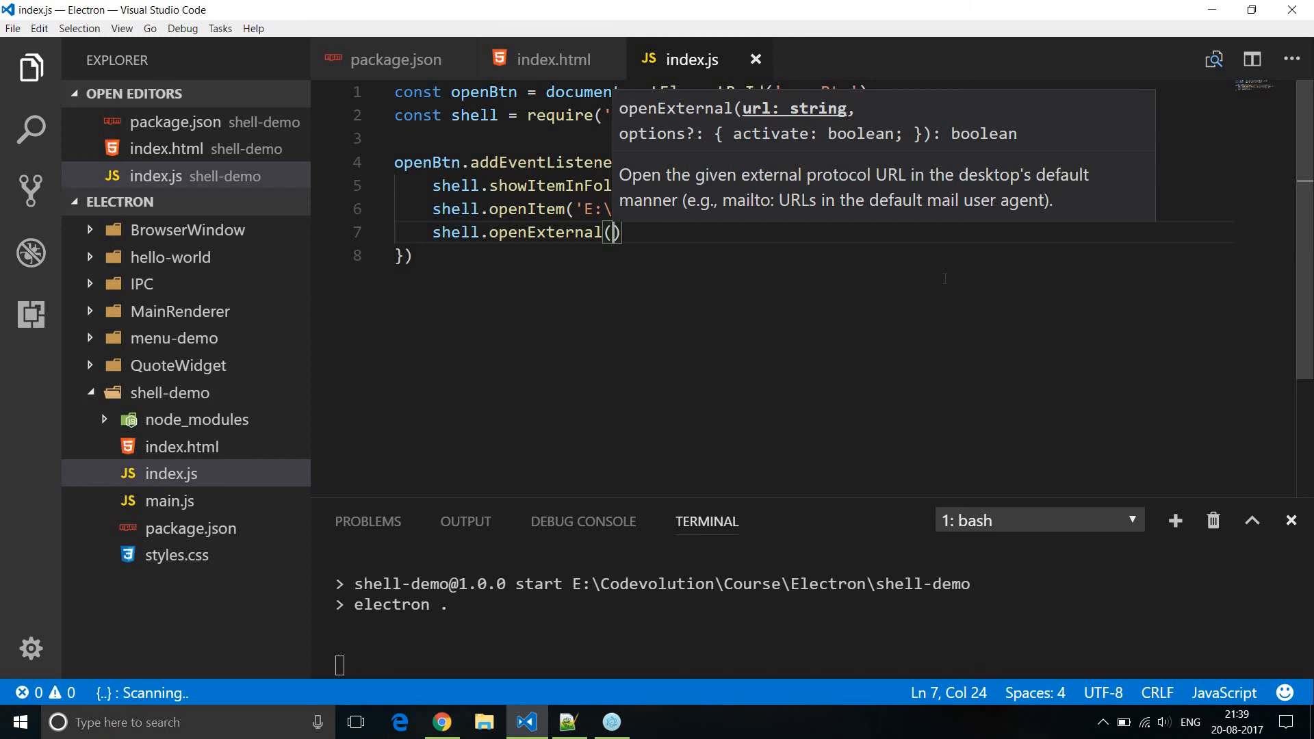
text('http://electron.atom.io')
click(815, 665)
text(npm start)
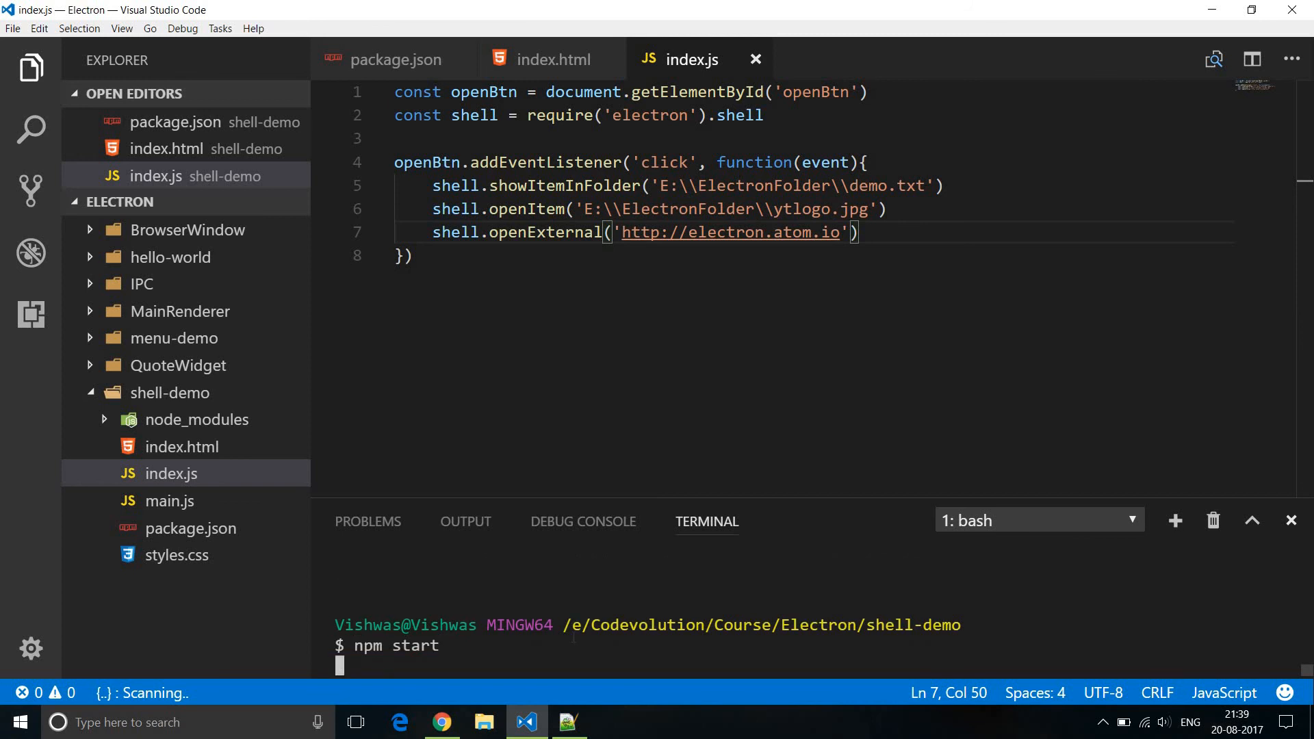
key(Return)
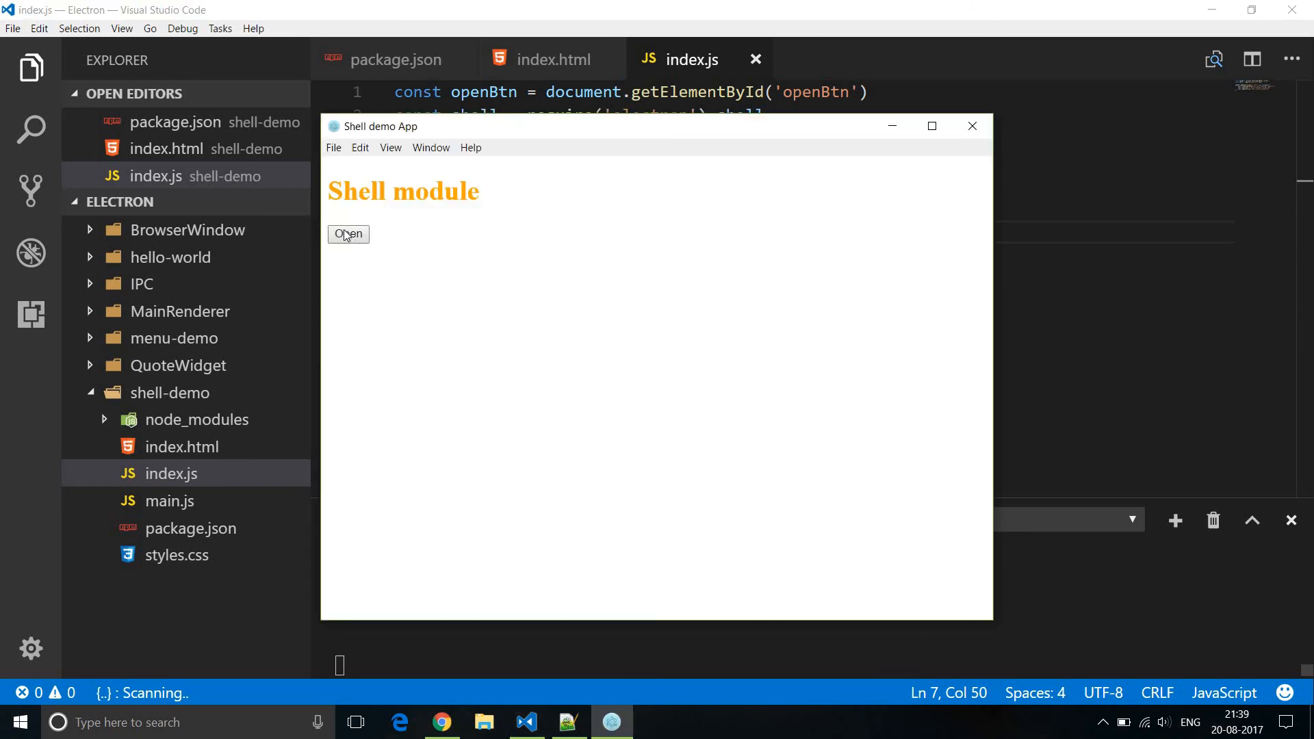
- Press the app's Open button and check demo.txt in Explorer, ytlogo.jpg, and electron.atom.io in Chrome
click(347, 234)
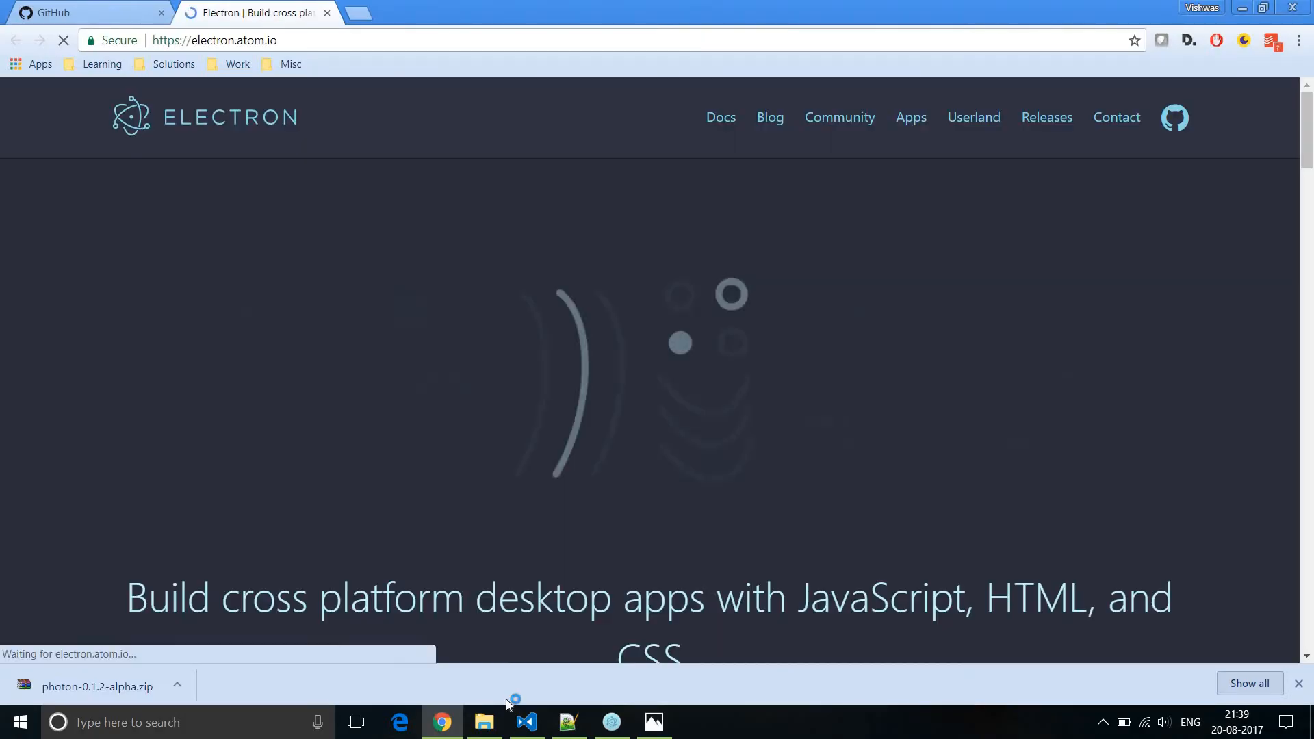
click(482, 721)
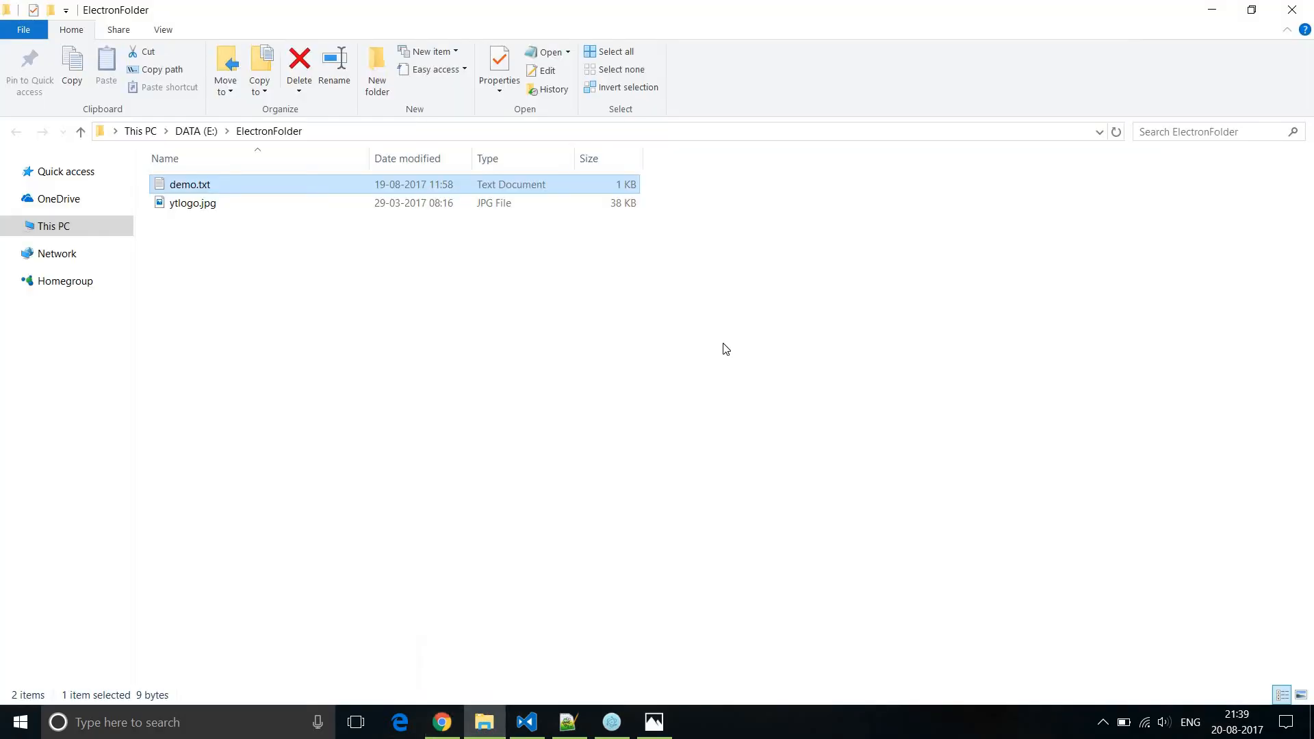
mouse_move(296, 217)
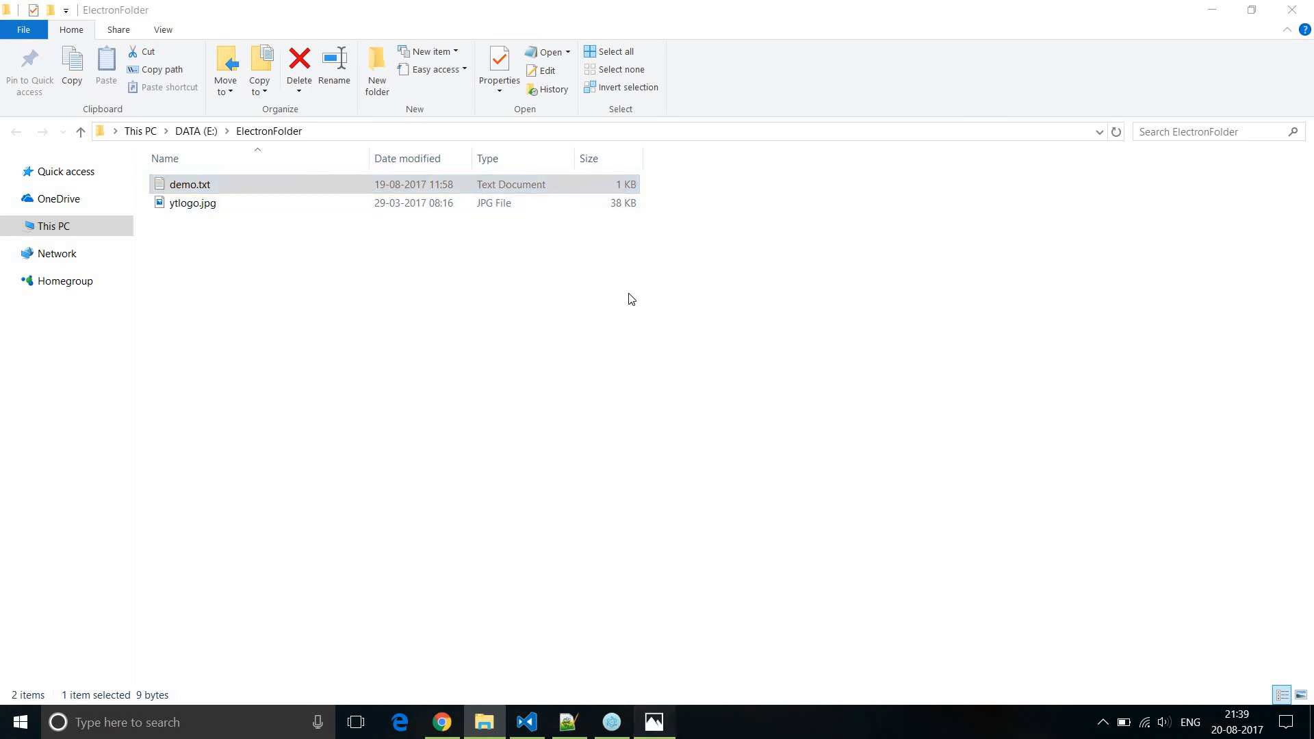
double_click(191, 203)
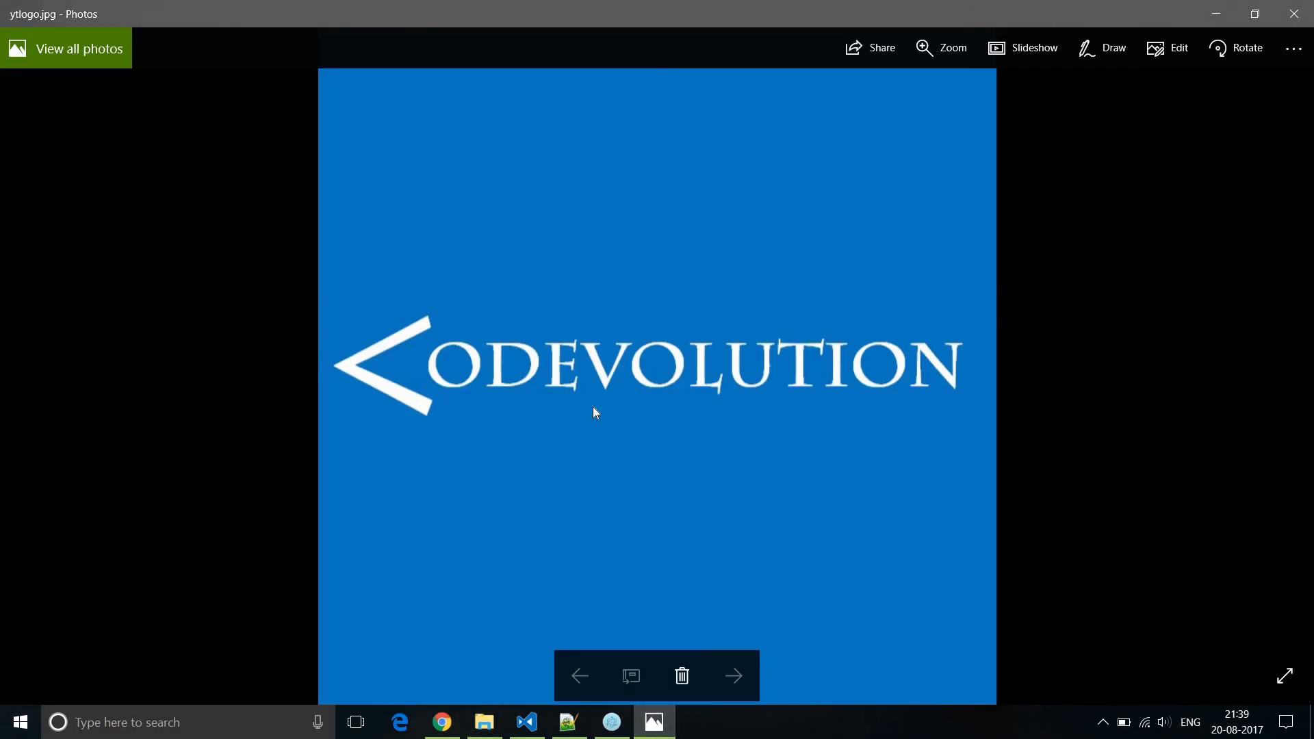
click(441, 721)
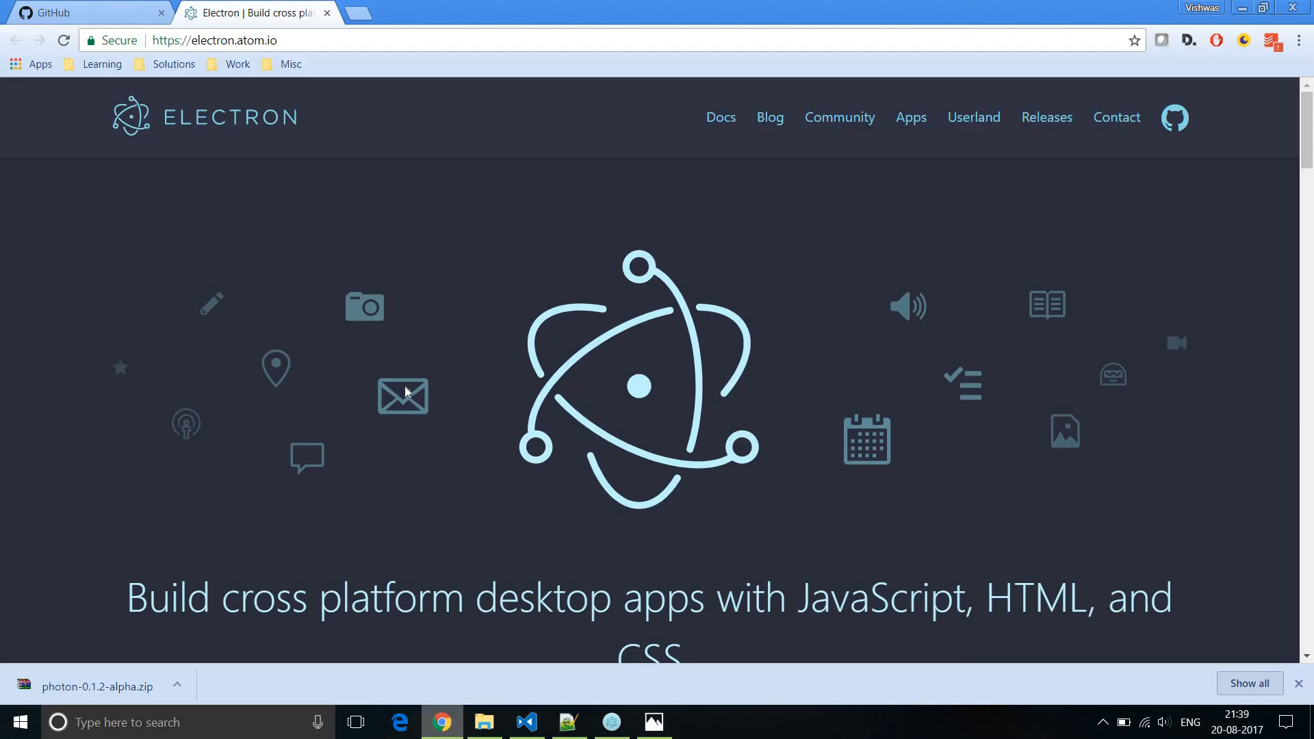
mouse_move(236, 40)
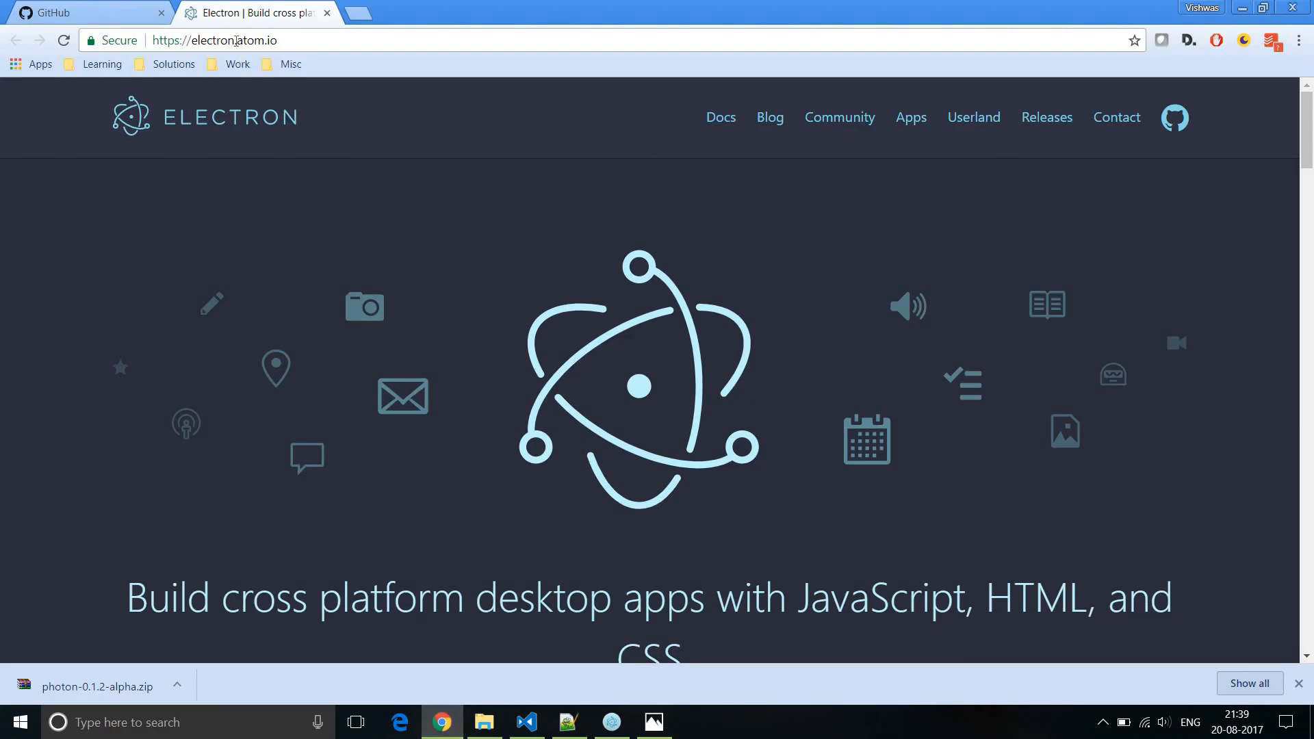